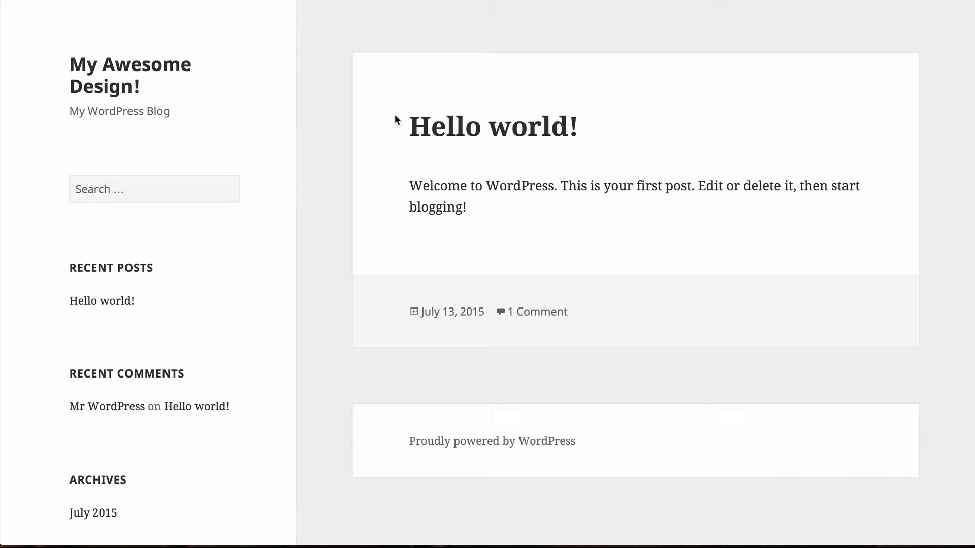
mouse_move(366, 115)
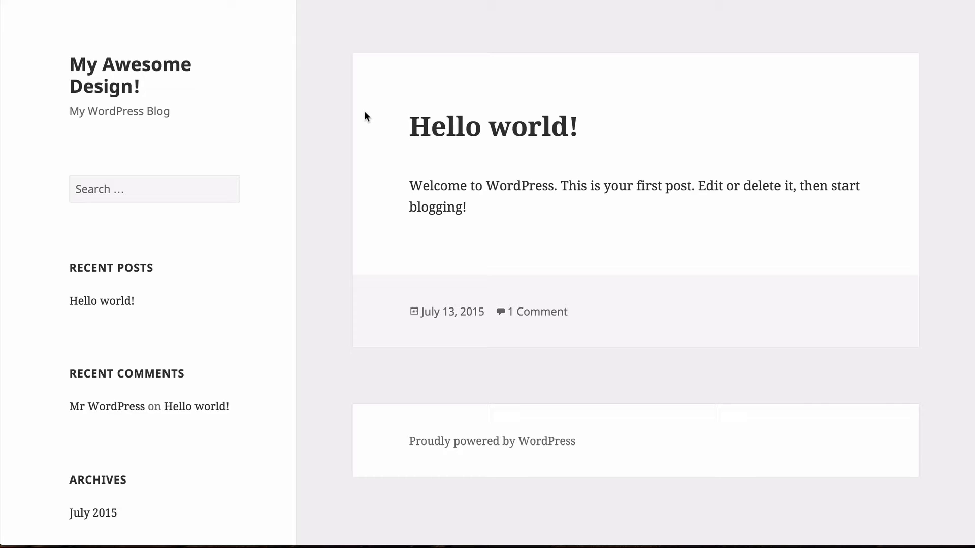
Step: Follow the Meta section's Log in link at the bottom of the blog front page
scroll(down, 3)
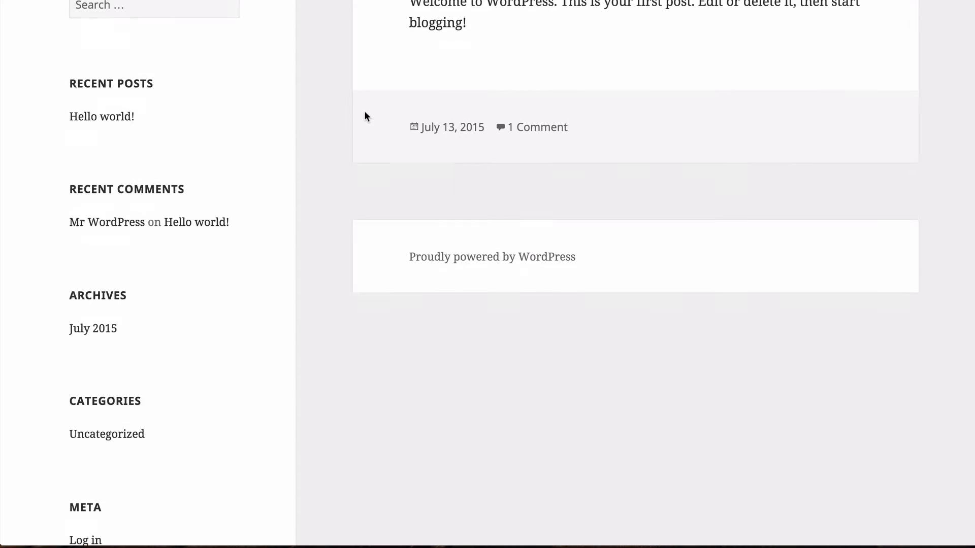
scroll(down, 3)
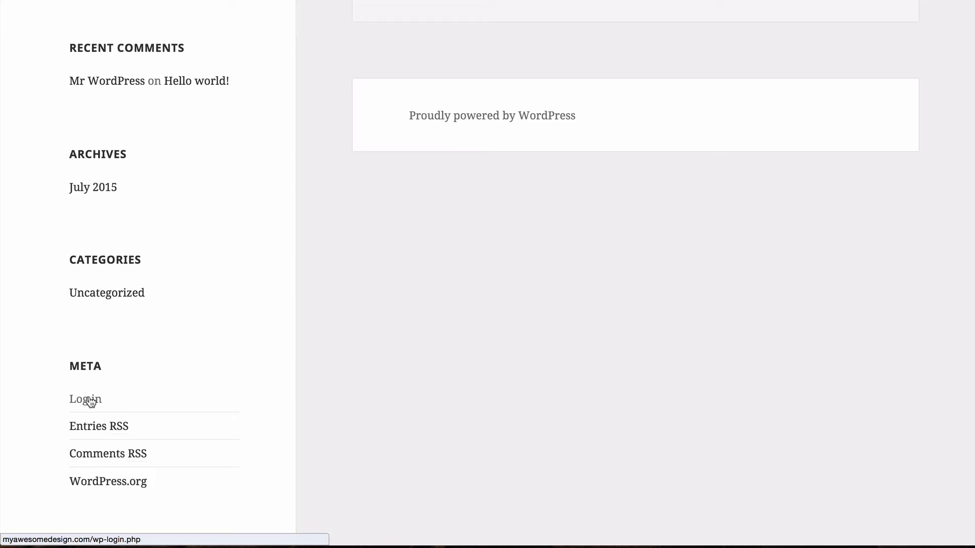
click(85, 399)
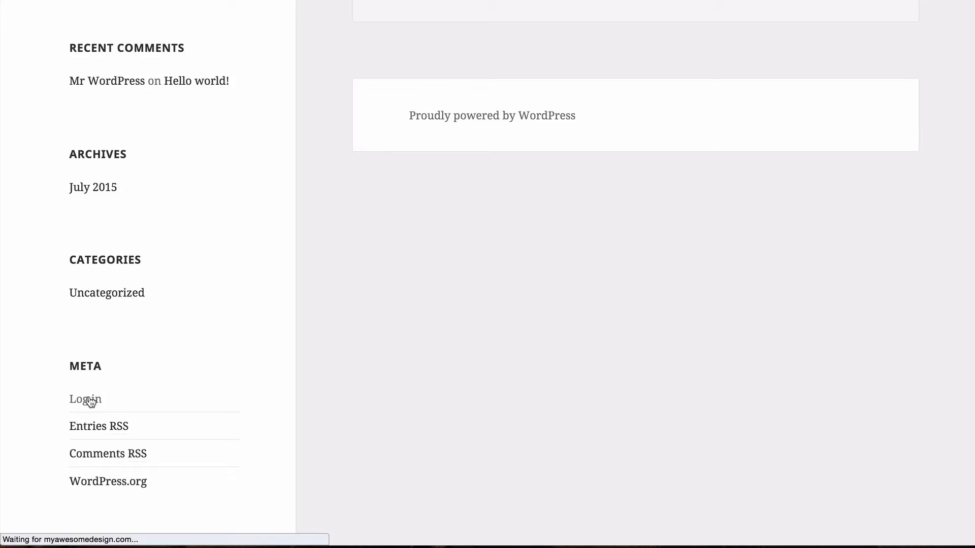
click(85, 399)
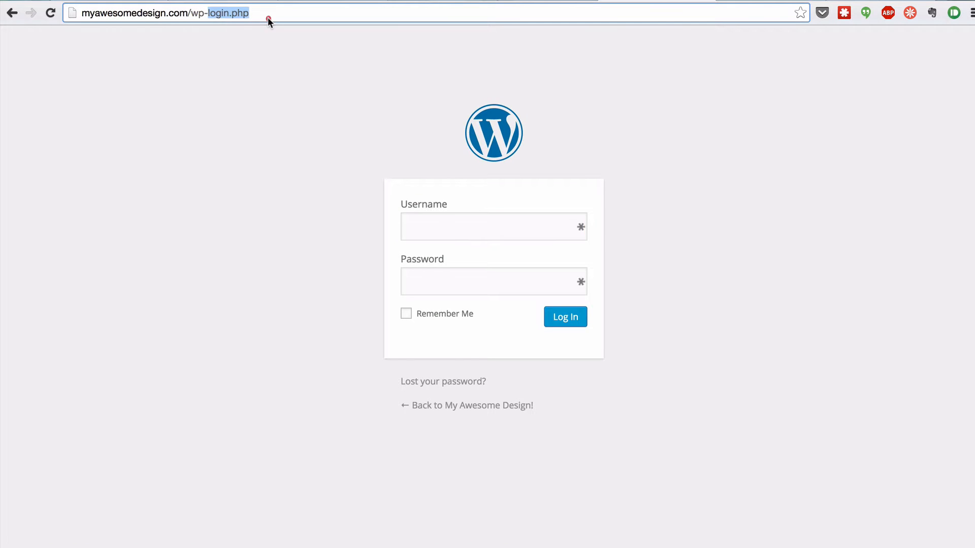
Step: Go to wp-admin and log in as admin to reach the Dashboard
text(wp-admin%2F&reauth=1)
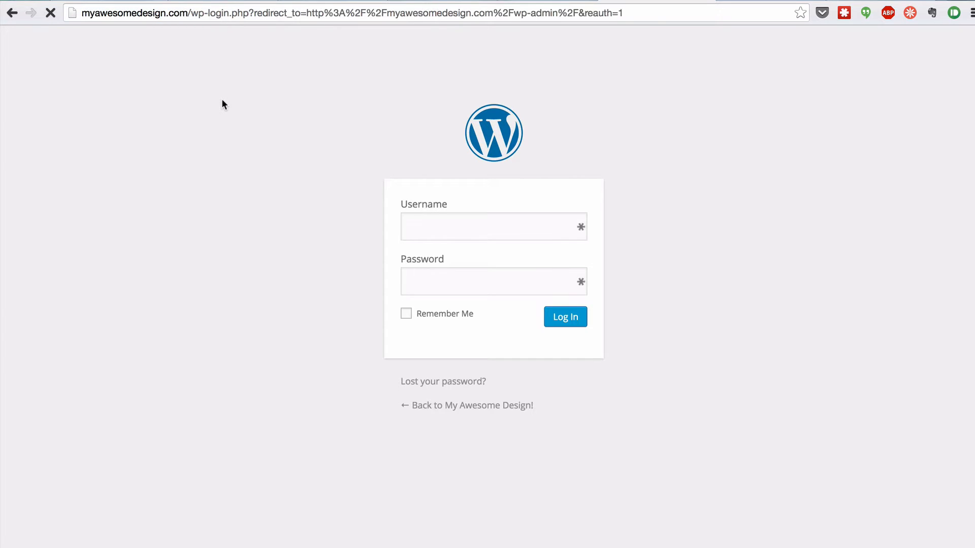
click(494, 226)
text(admin)
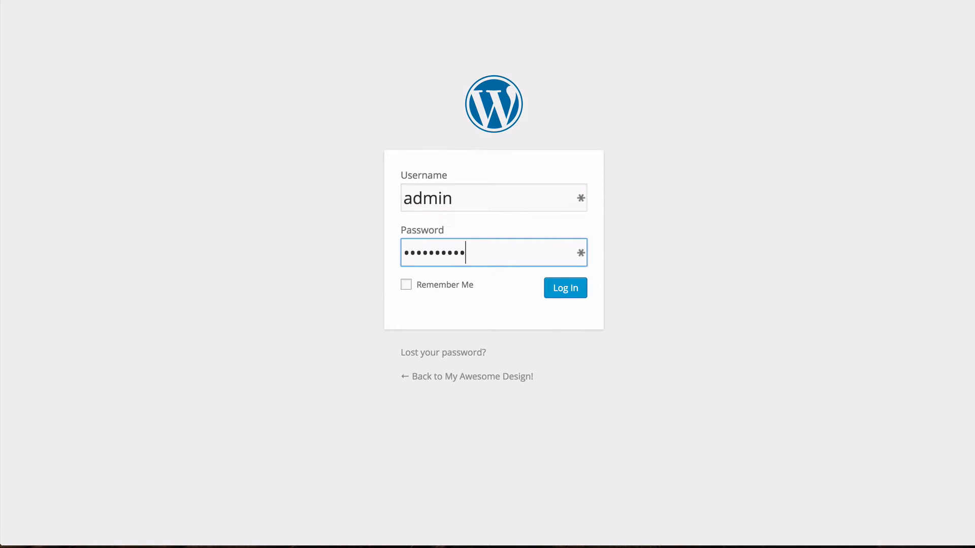
click(564, 288)
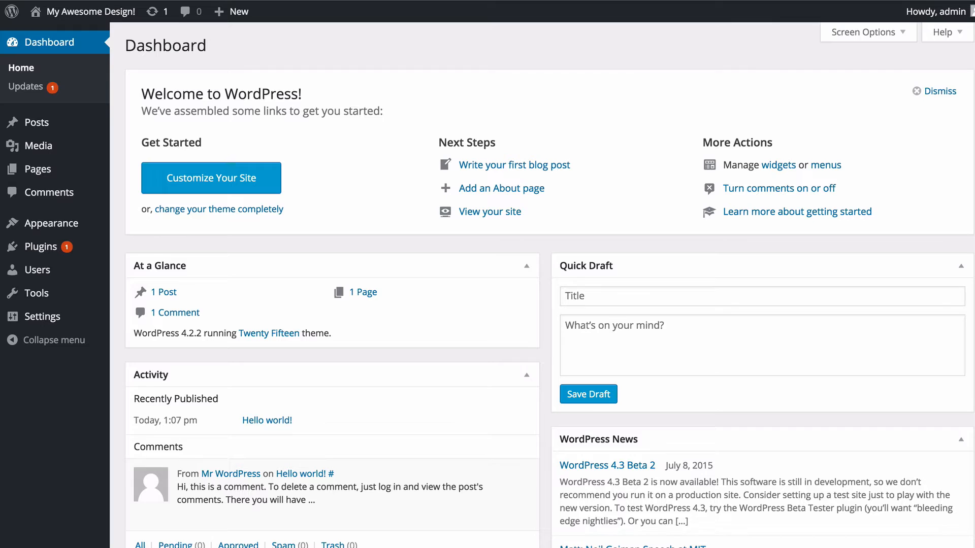
mouse_move(446, 174)
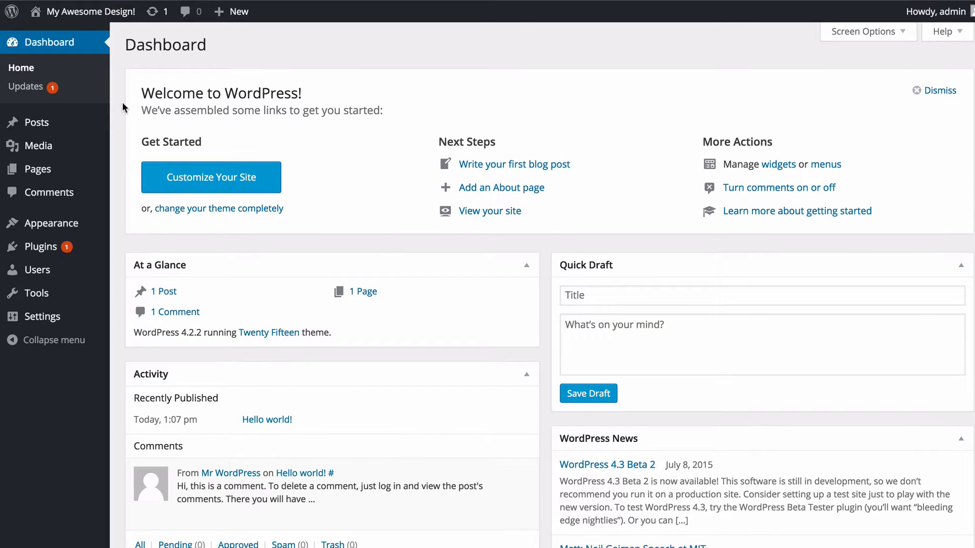
scroll(down, 3)
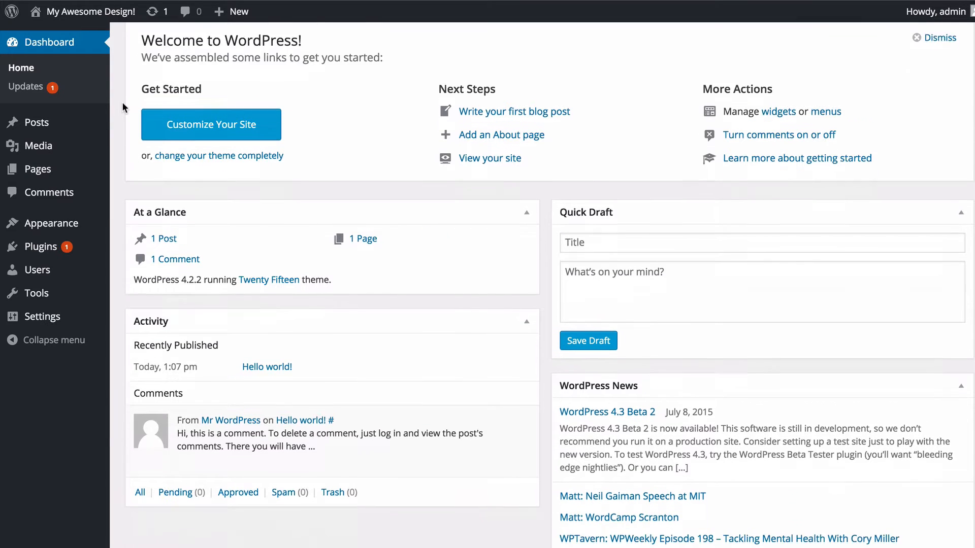
scroll(down, 3)
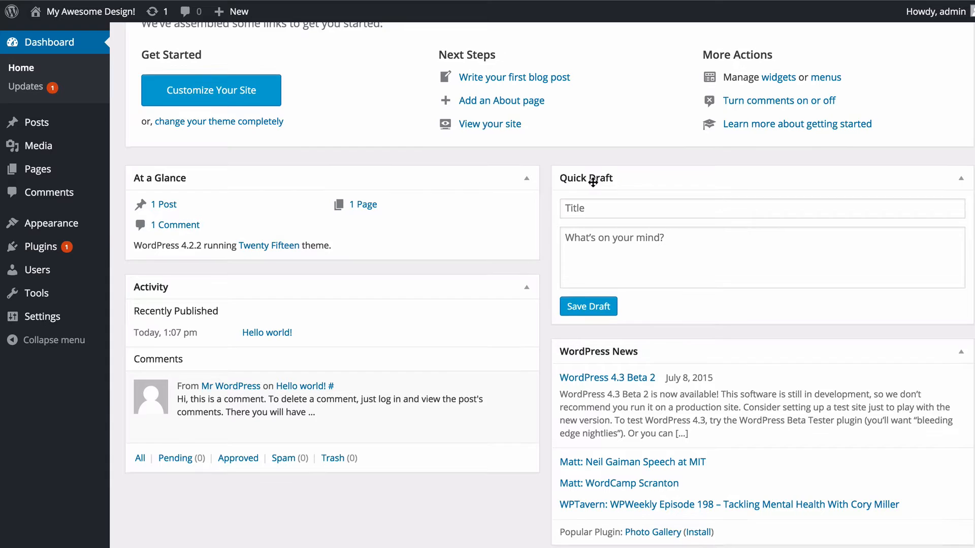
scroll(down, 3)
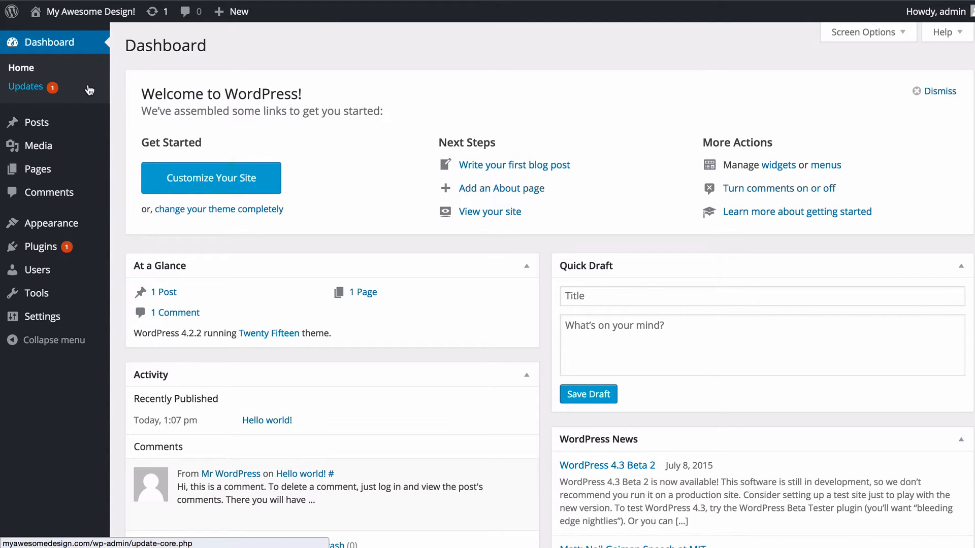
mouse_move(56, 97)
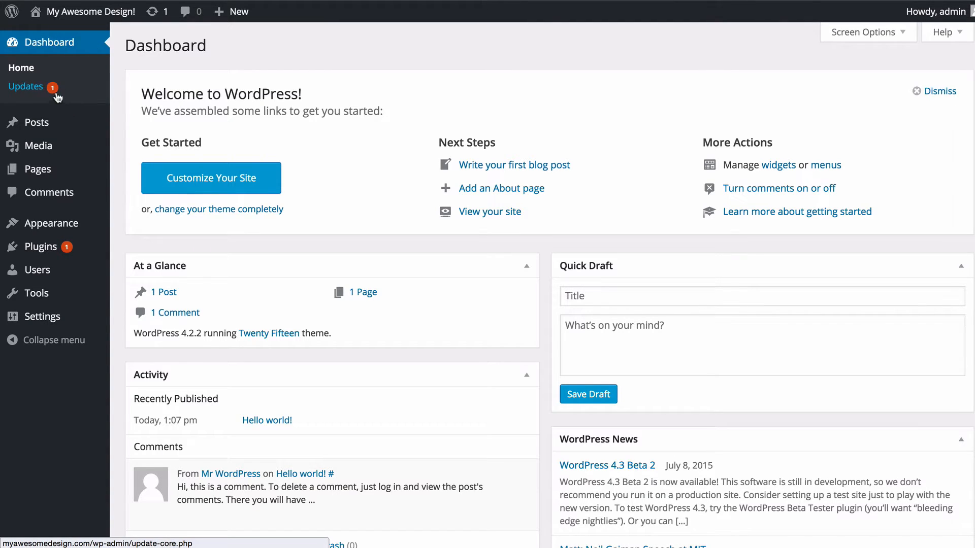
mouse_move(52, 87)
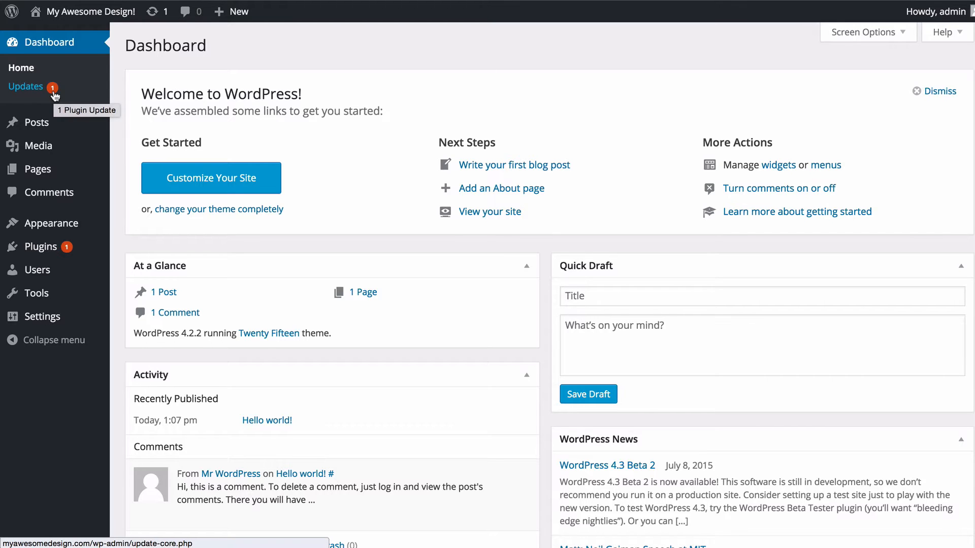
mouse_move(36, 122)
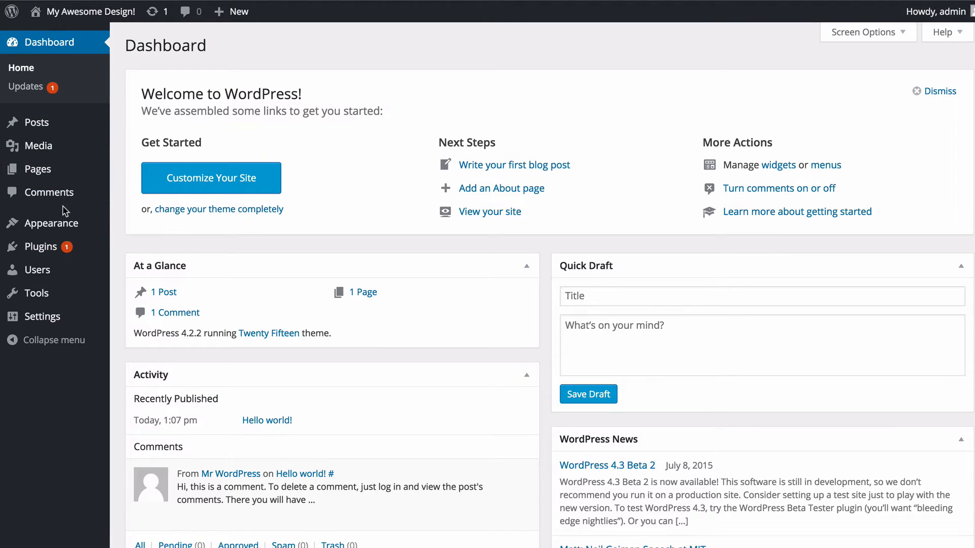
mouse_move(52, 224)
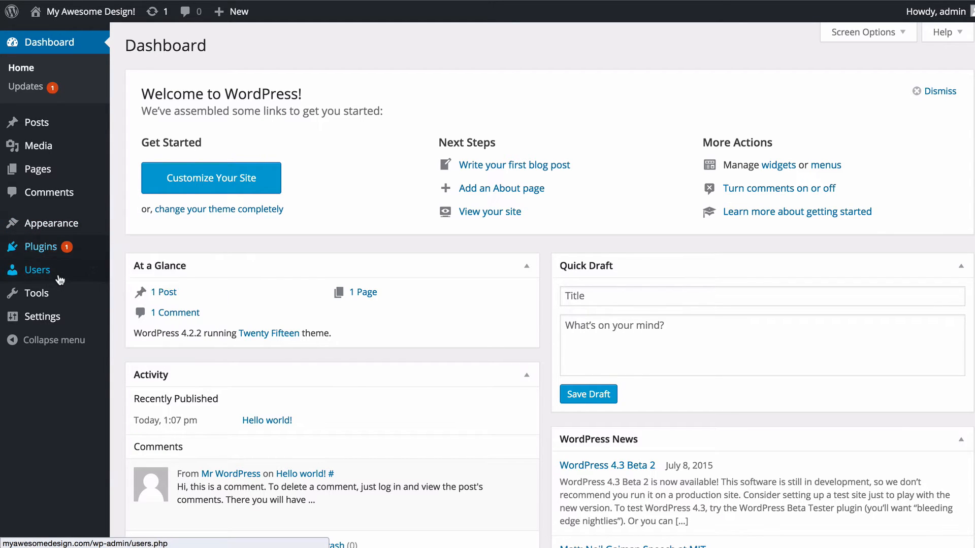
mouse_move(36, 293)
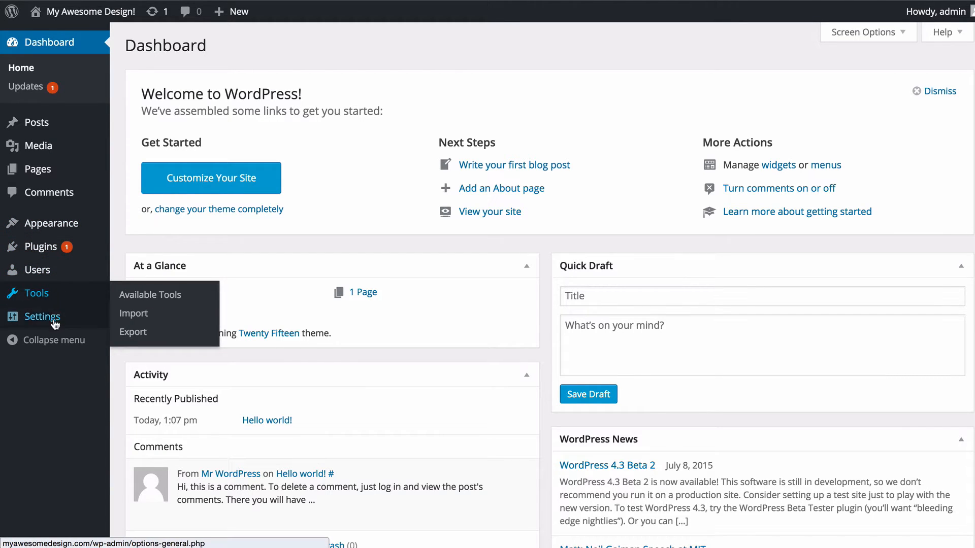
mouse_move(124, 146)
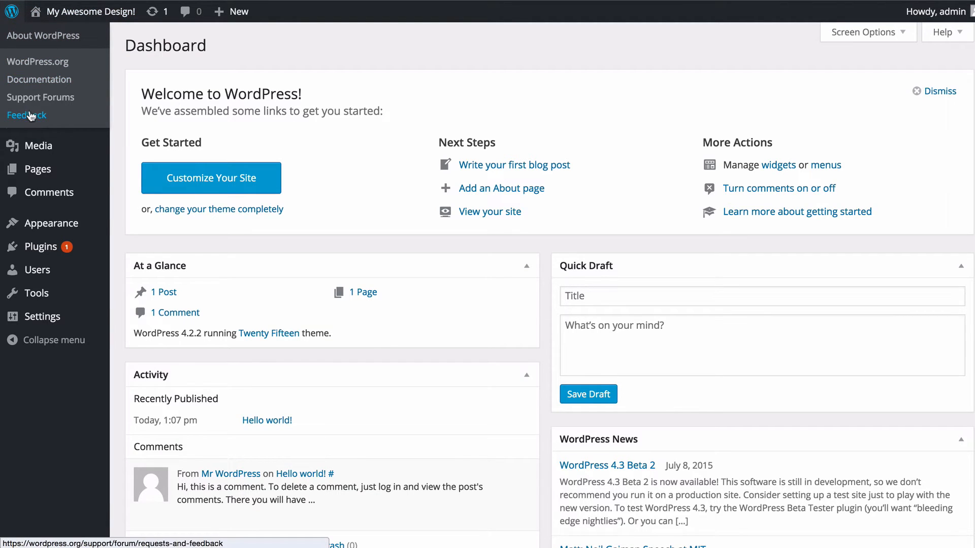
mouse_move(39, 79)
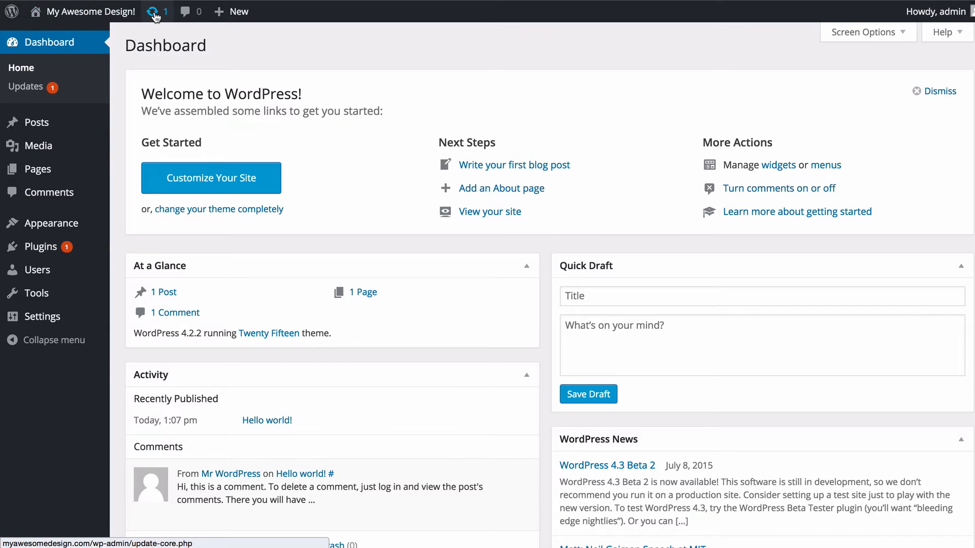
mouse_move(155, 11)
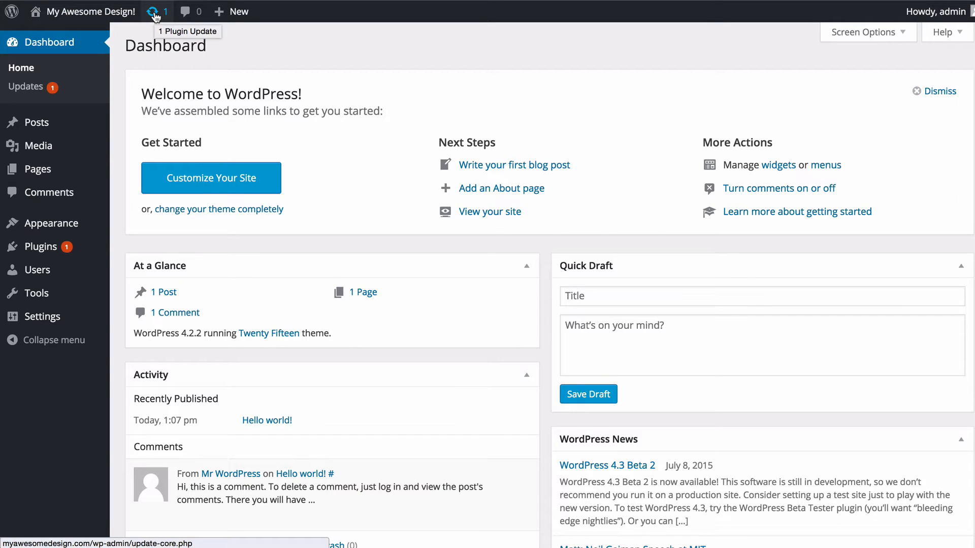
mouse_move(186, 11)
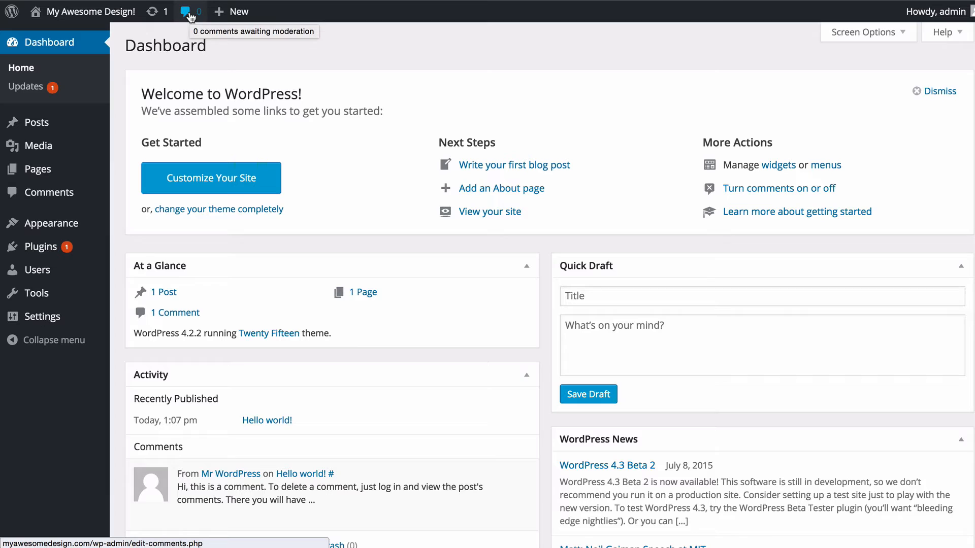
click(236, 11)
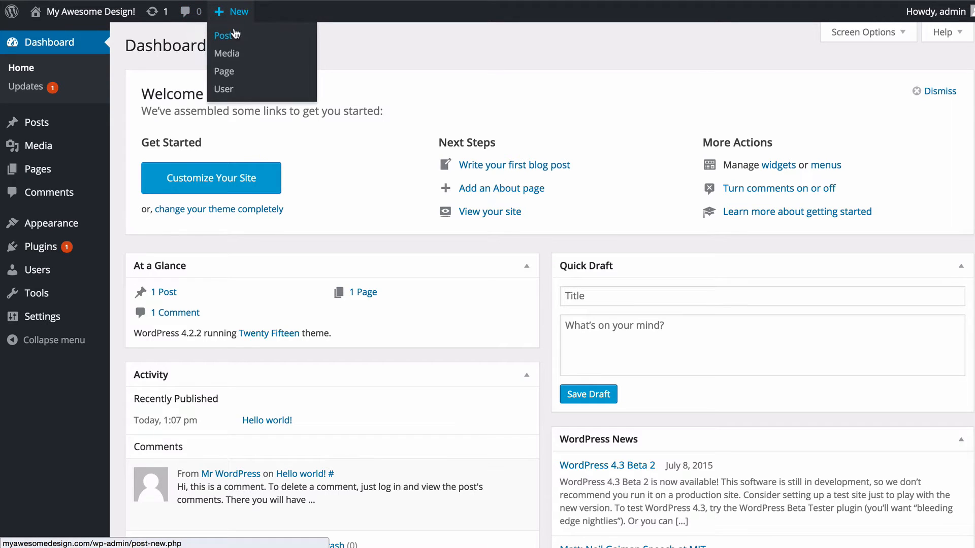
mouse_move(226, 53)
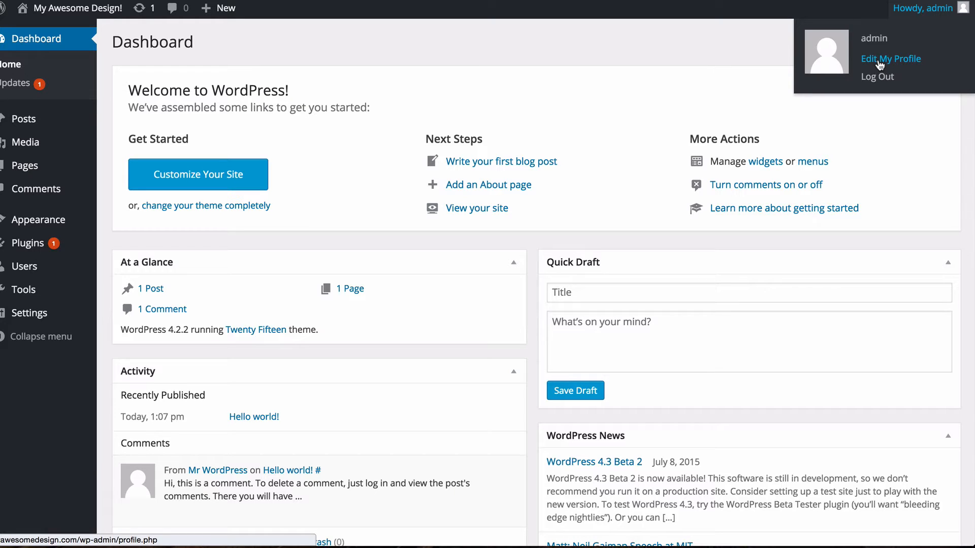
mouse_move(768, 74)
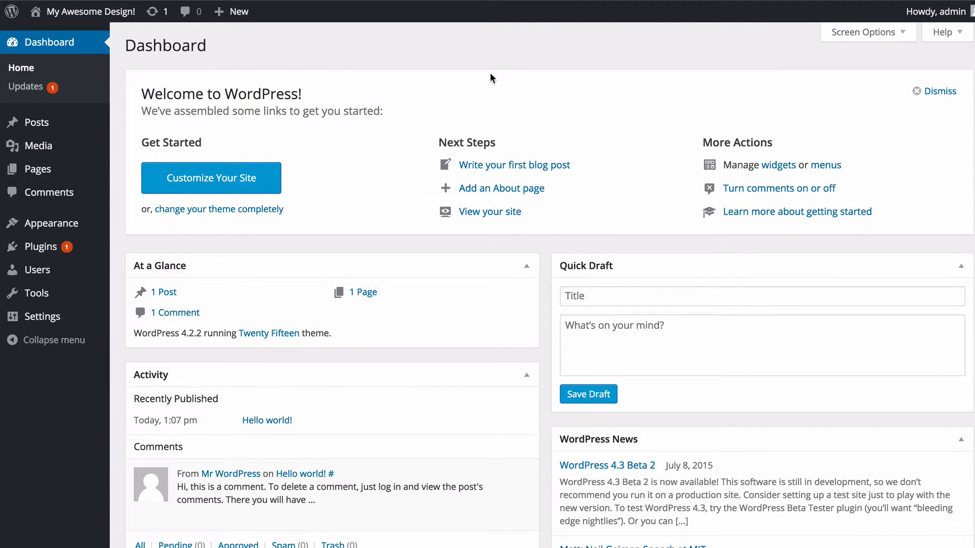
mouse_move(230, 75)
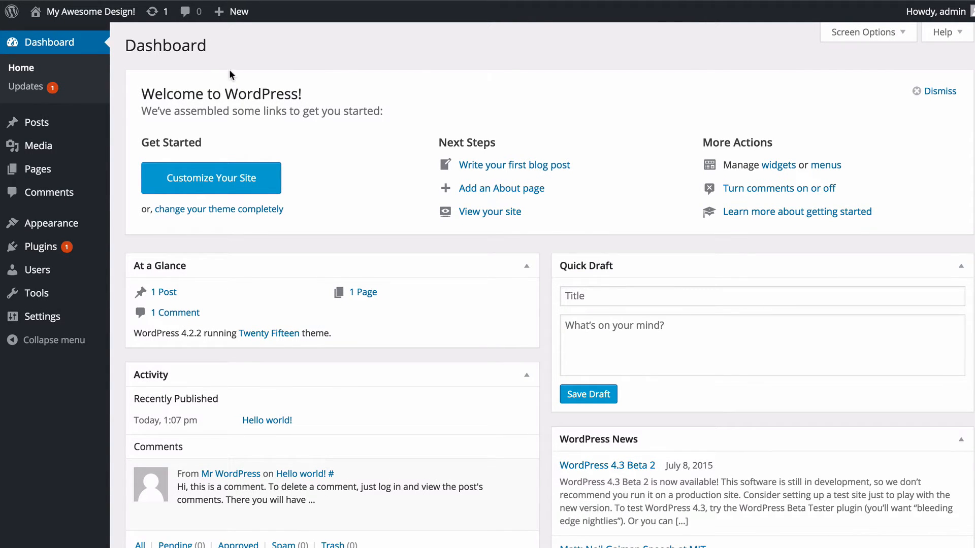
mouse_move(132, 98)
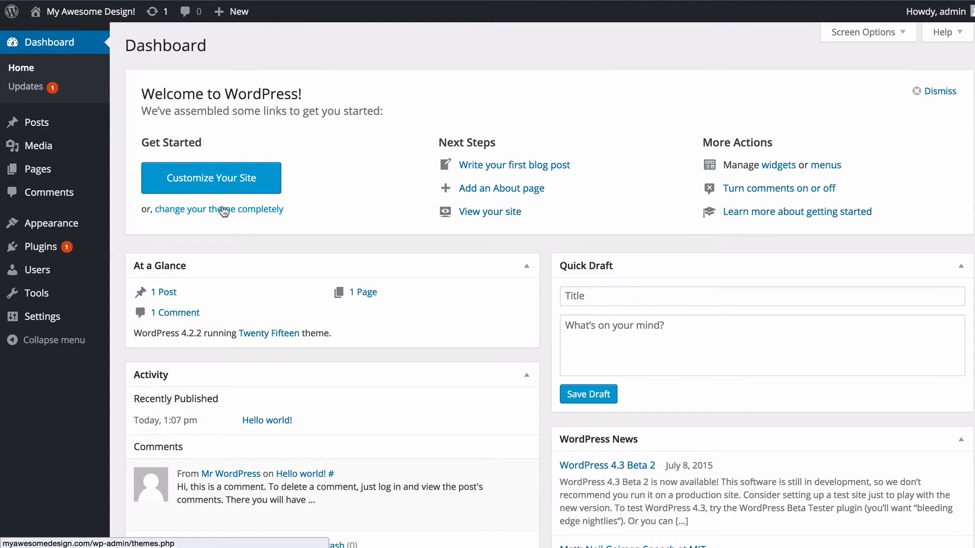
Step: Launch the Customizer from the Welcome panel's Customize Your Site button
click(210, 178)
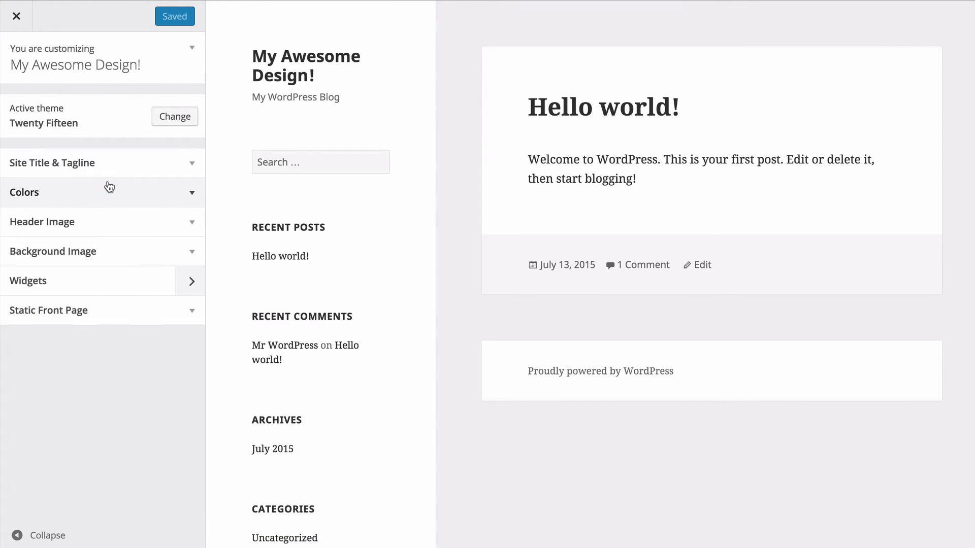
Step: Exit the Customizer back to the admin Dashboard
click(16, 16)
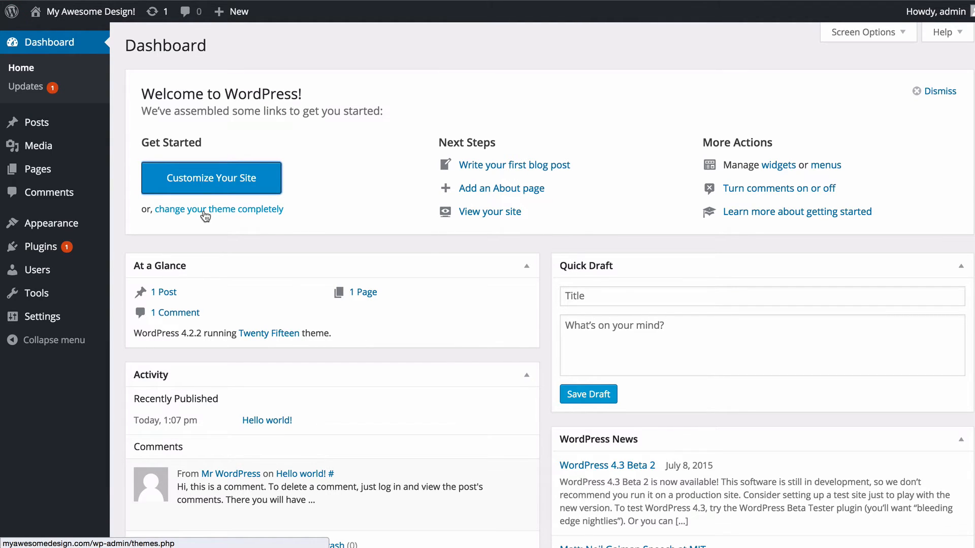
mouse_move(526, 164)
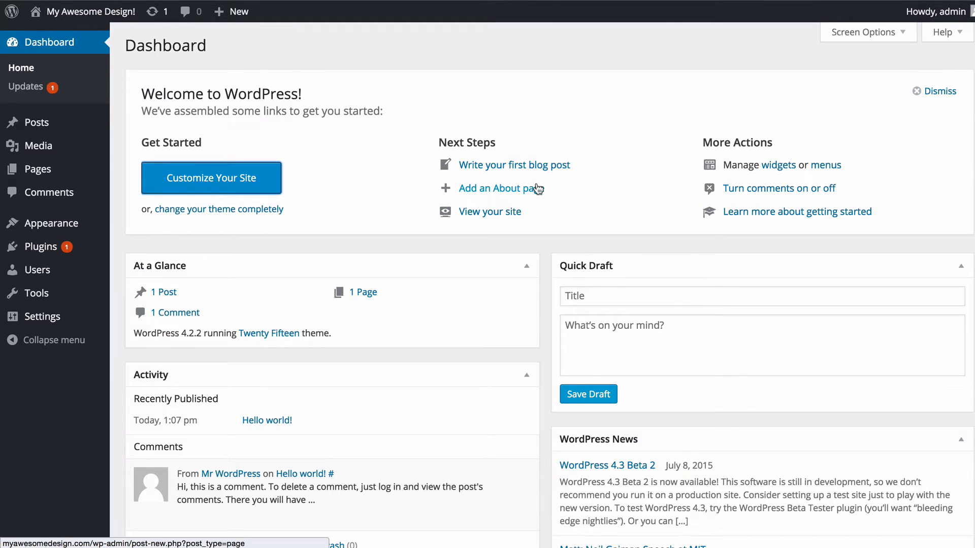
mouse_move(490, 218)
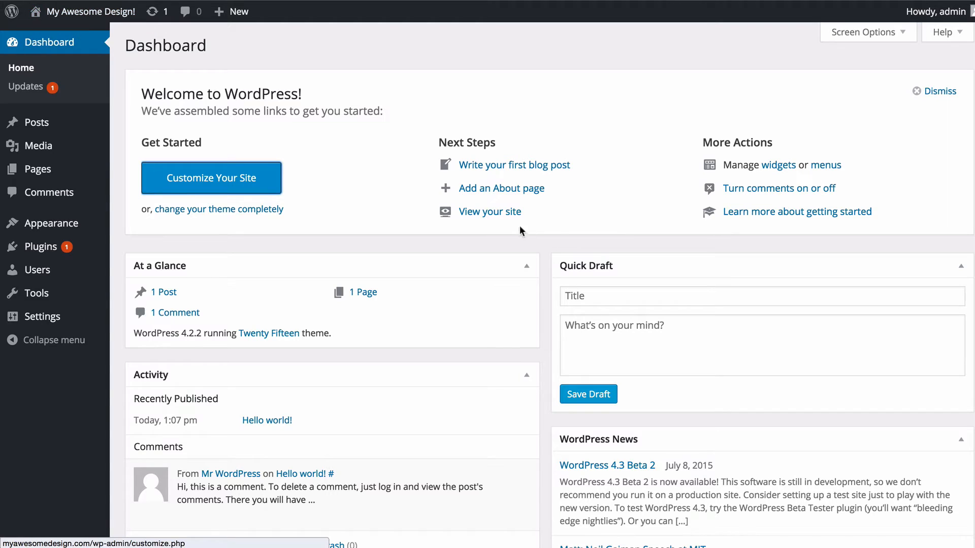
mouse_move(749, 139)
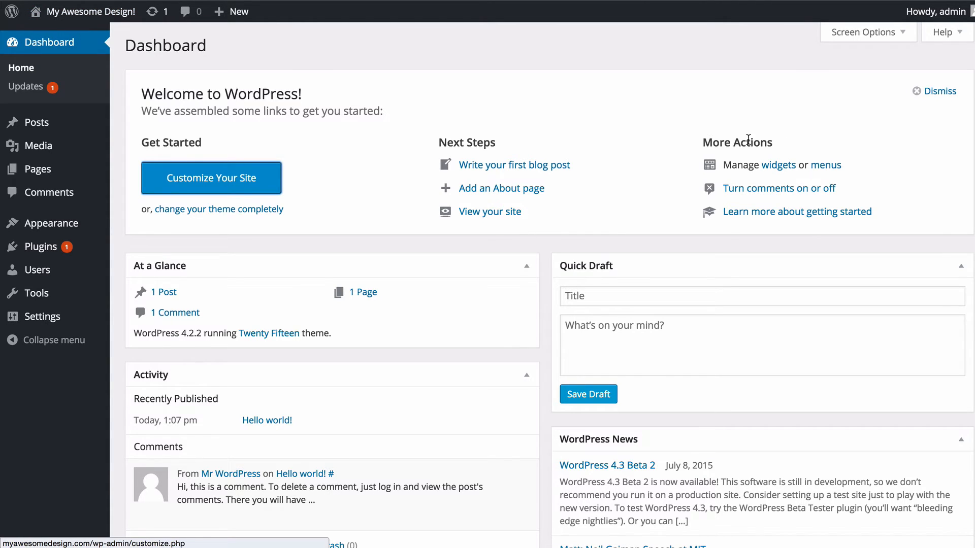
mouse_move(828, 164)
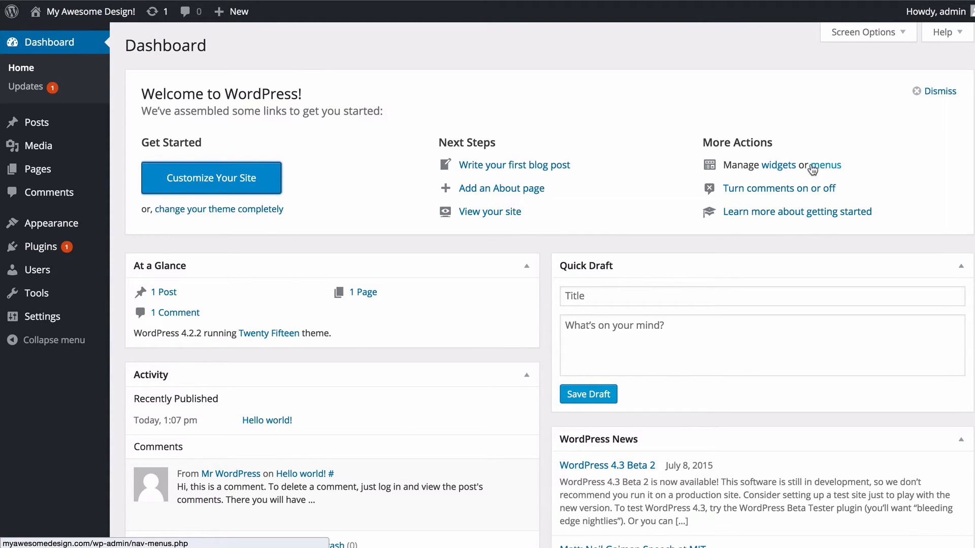
mouse_move(776, 165)
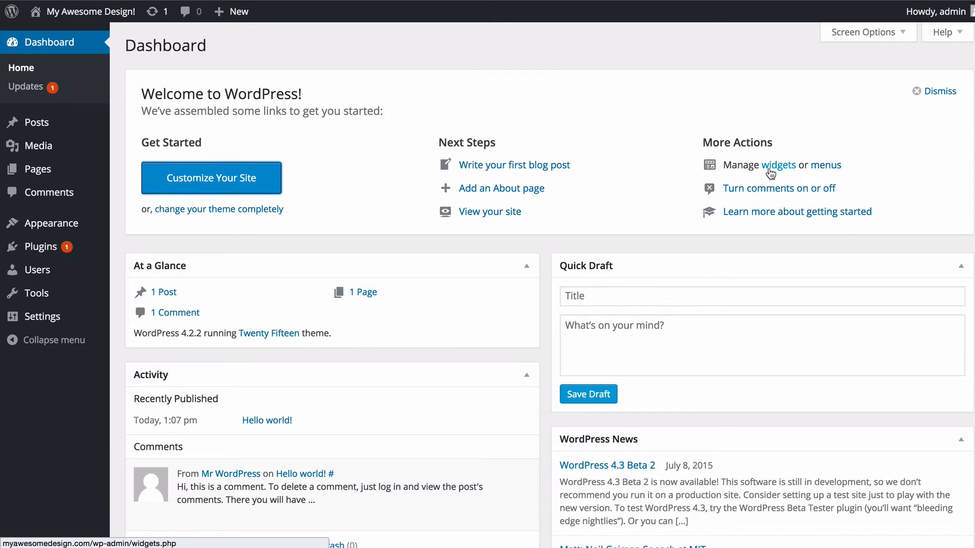
mouse_move(825, 164)
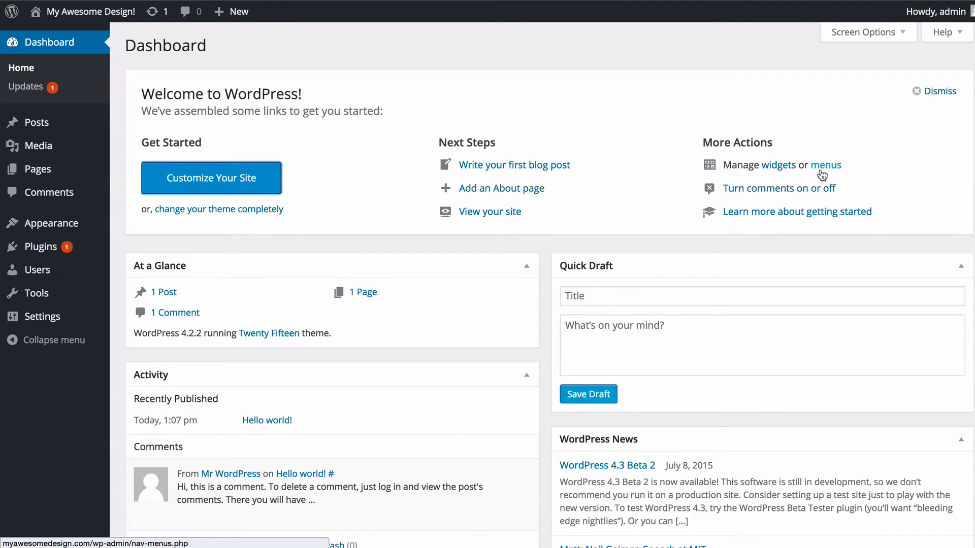
mouse_move(779, 188)
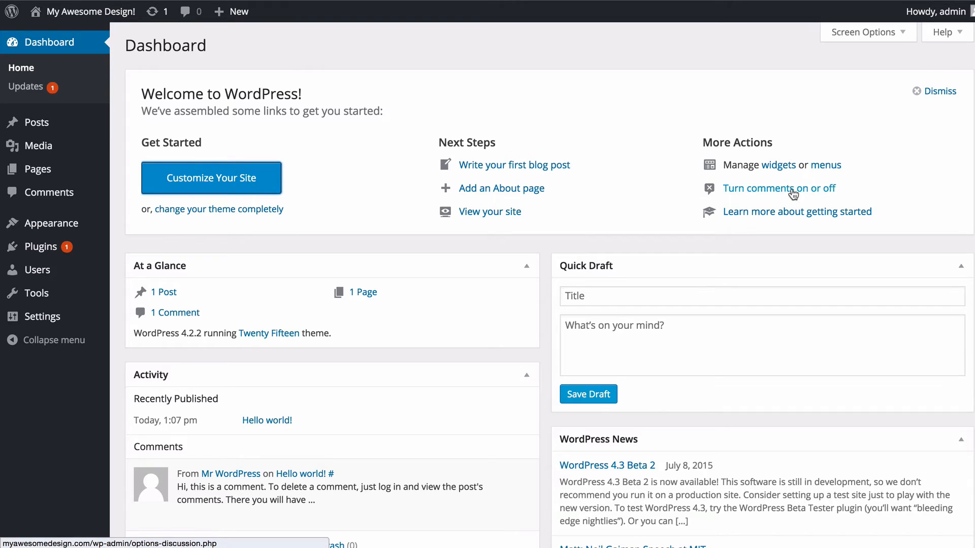
mouse_move(774, 193)
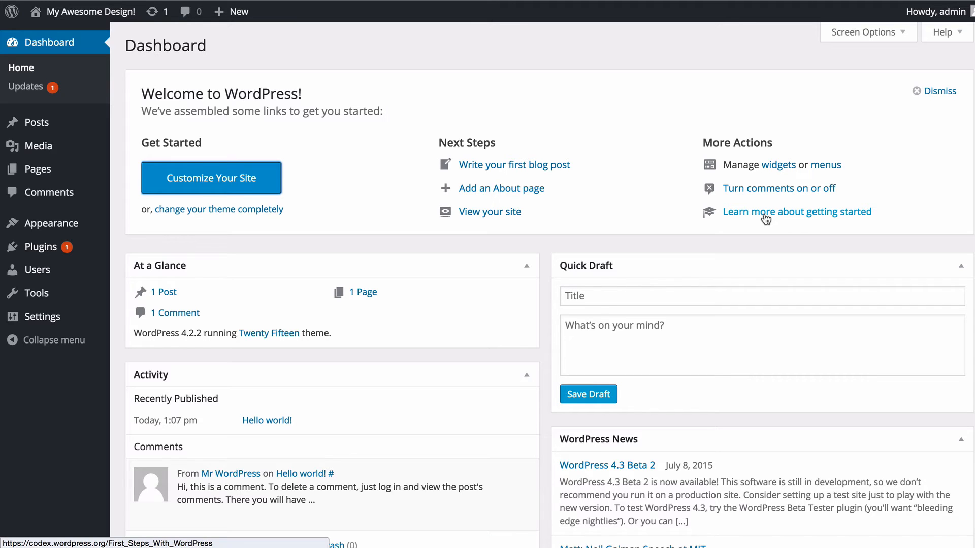
Step: Dismiss the Welcome to WordPress panel
click(938, 92)
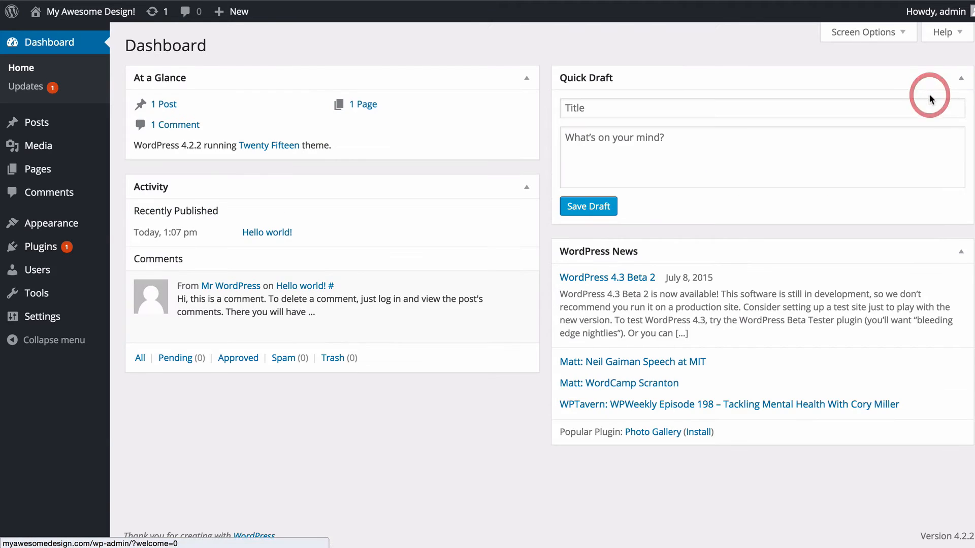
mouse_move(519, 49)
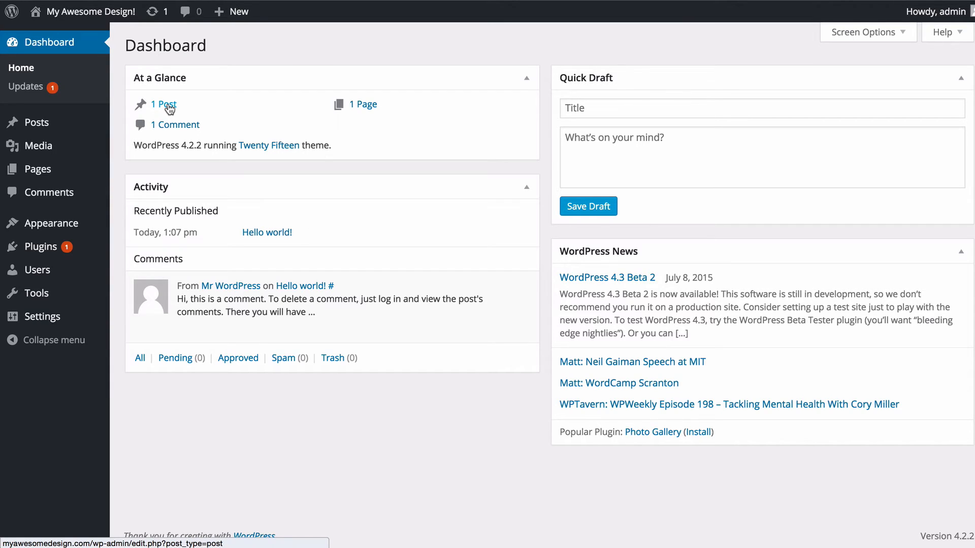
mouse_move(130, 144)
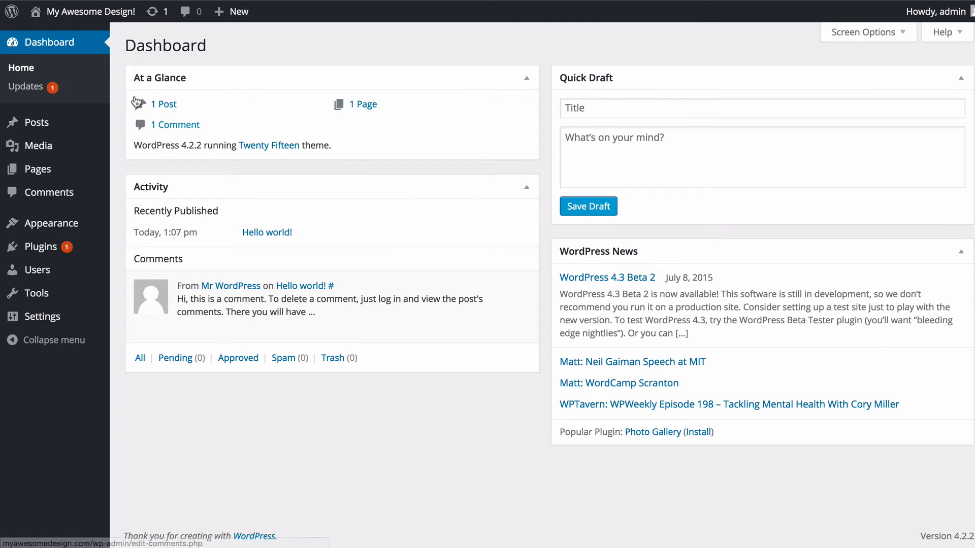
mouse_move(26, 87)
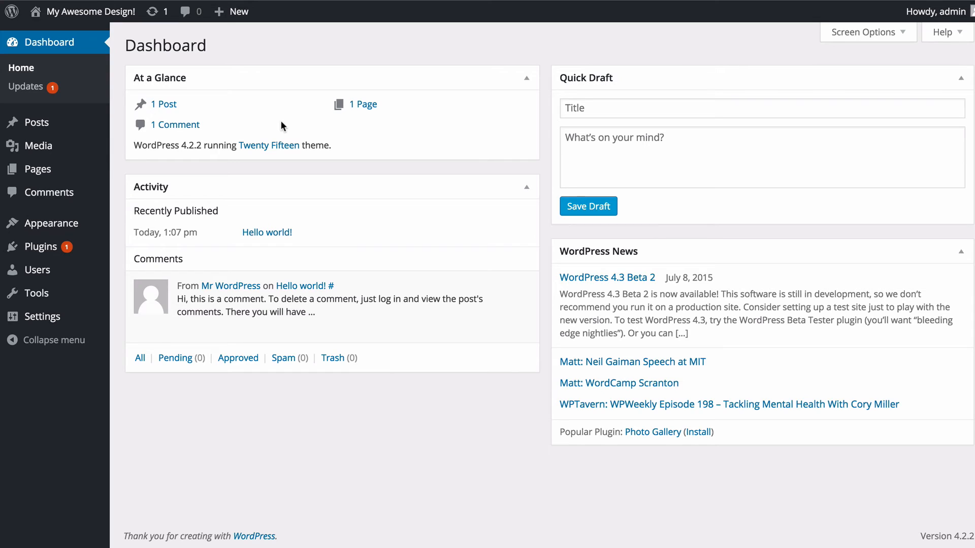
mouse_move(136, 194)
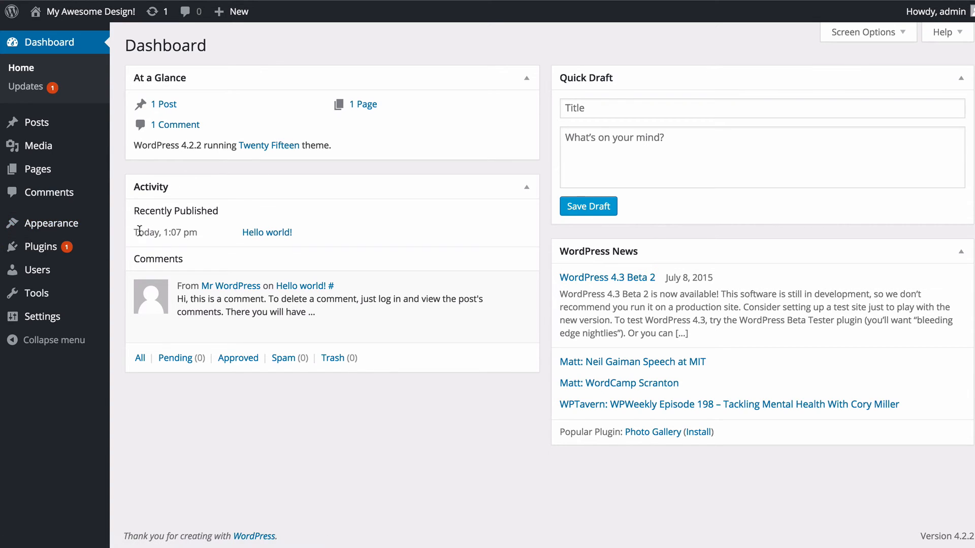
mouse_move(267, 232)
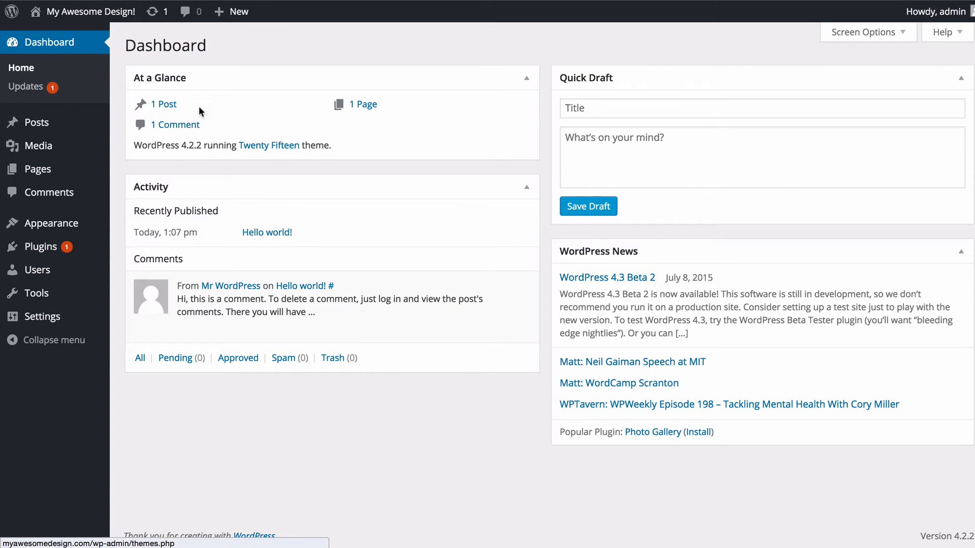
mouse_move(283, 291)
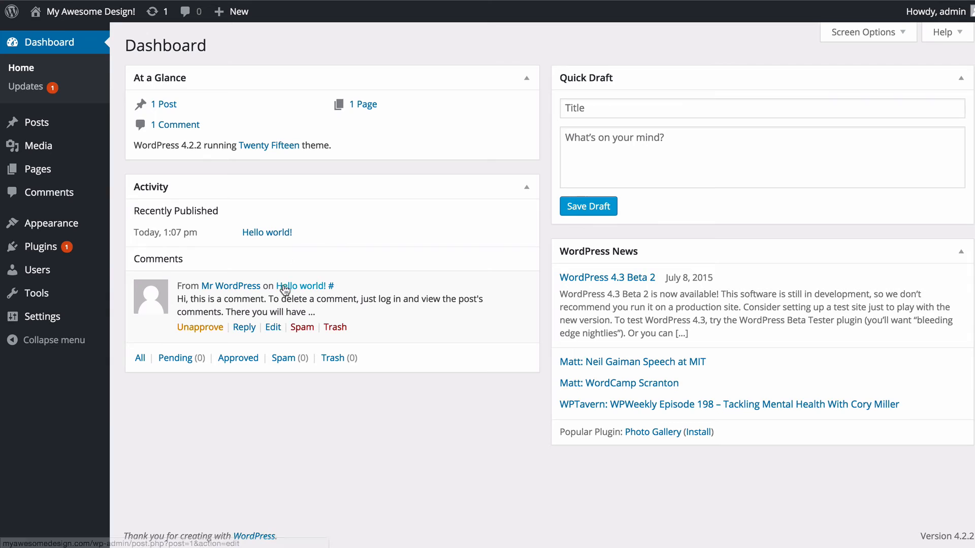
mouse_move(228, 304)
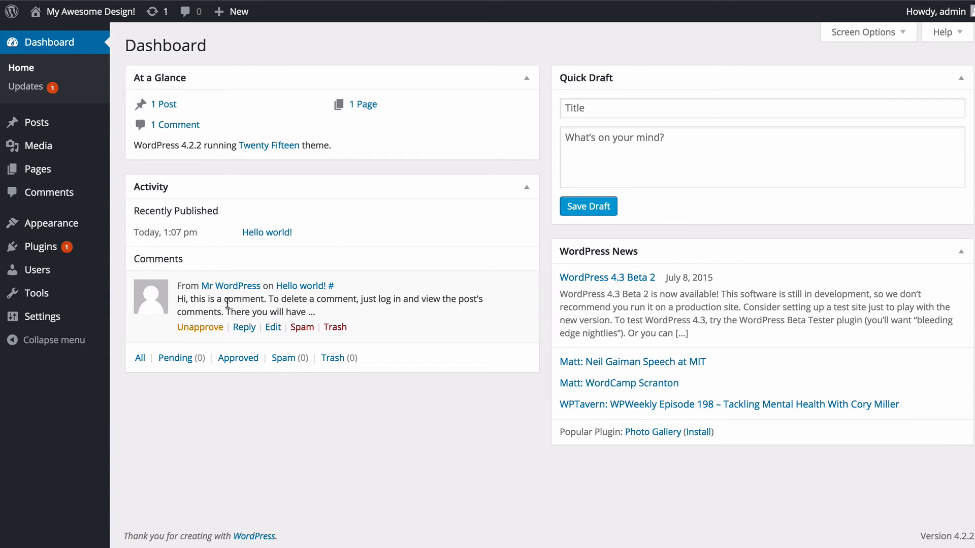
Step: Trash Mr WordPress's sample comment from the Activity box
click(244, 327)
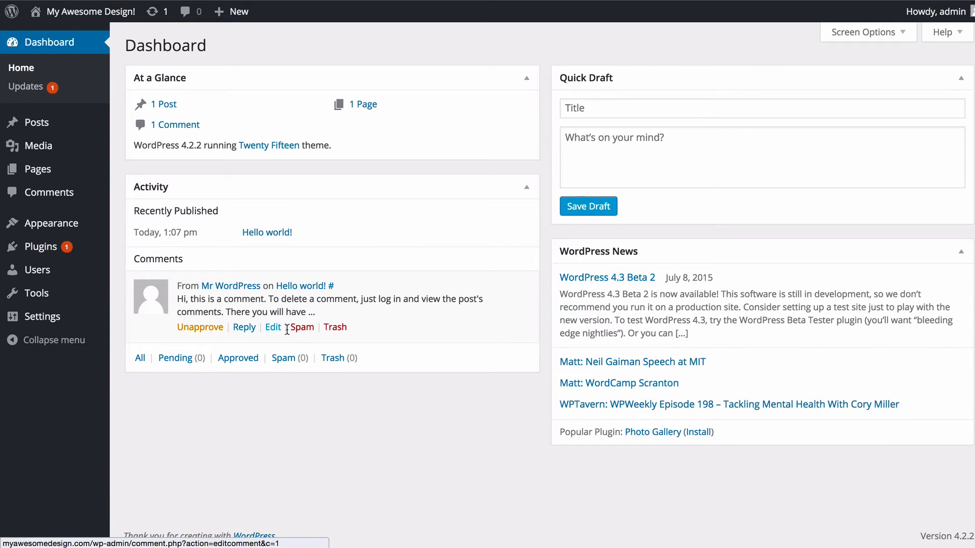
mouse_move(335, 327)
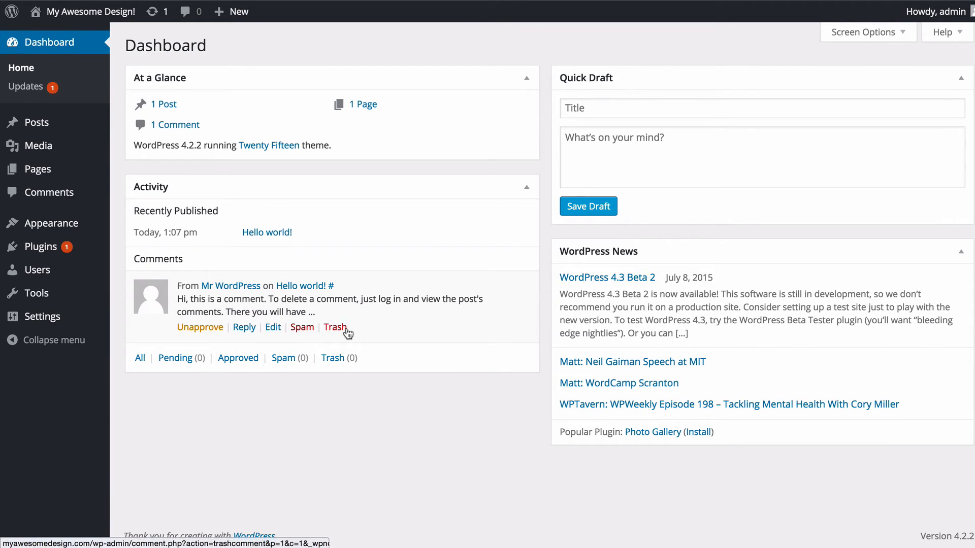
mouse_move(335, 327)
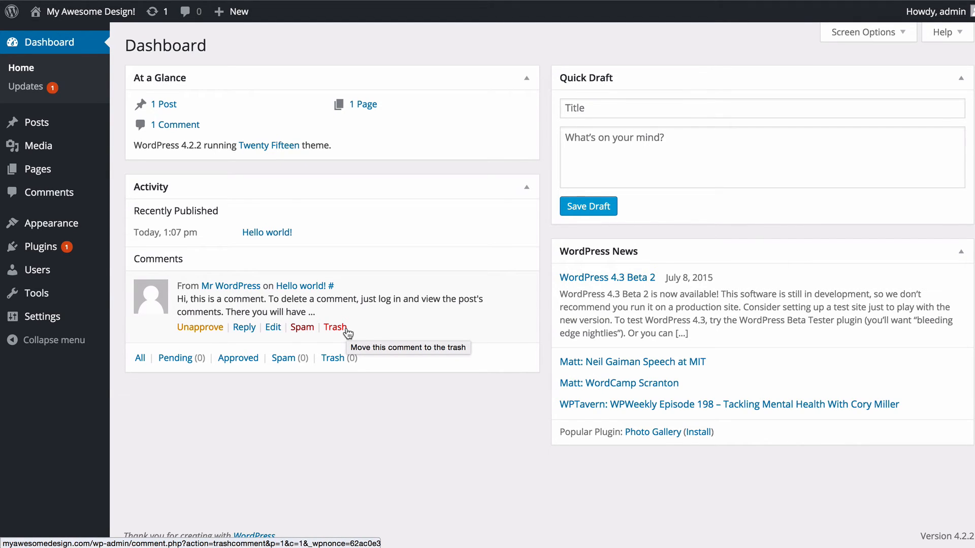
click(335, 327)
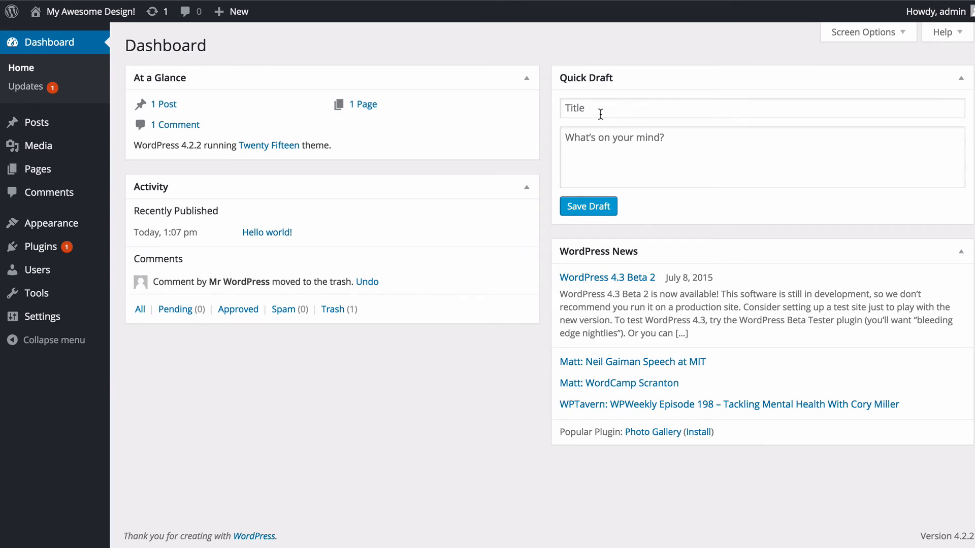
Step: Save a quick draft titled 'This is a quick draft!' with content 'This is the content.'
click(759, 108)
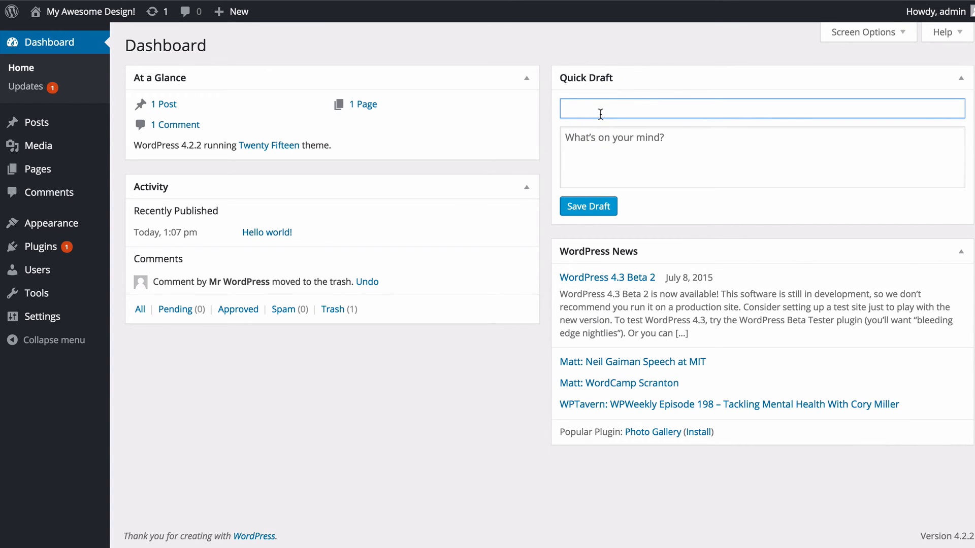
text(T)
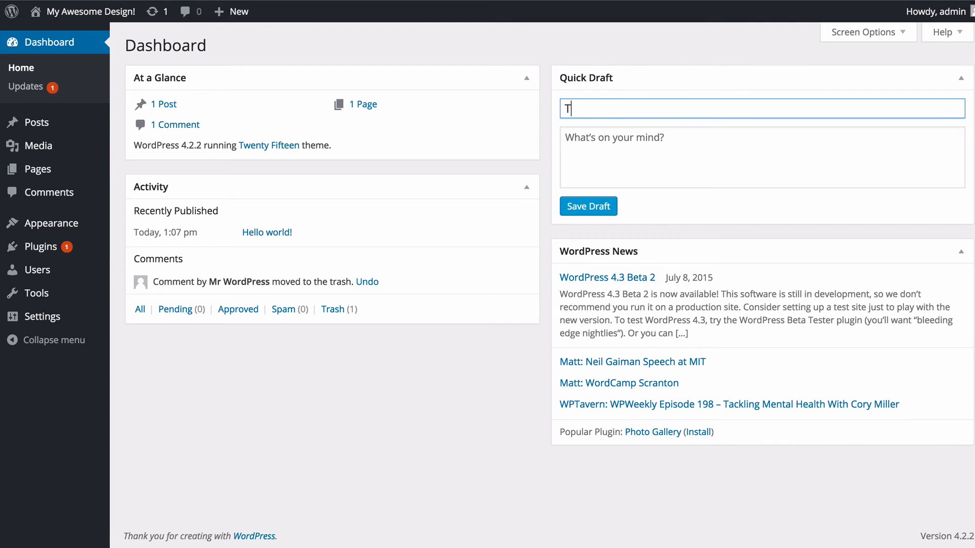
text(his is a q)
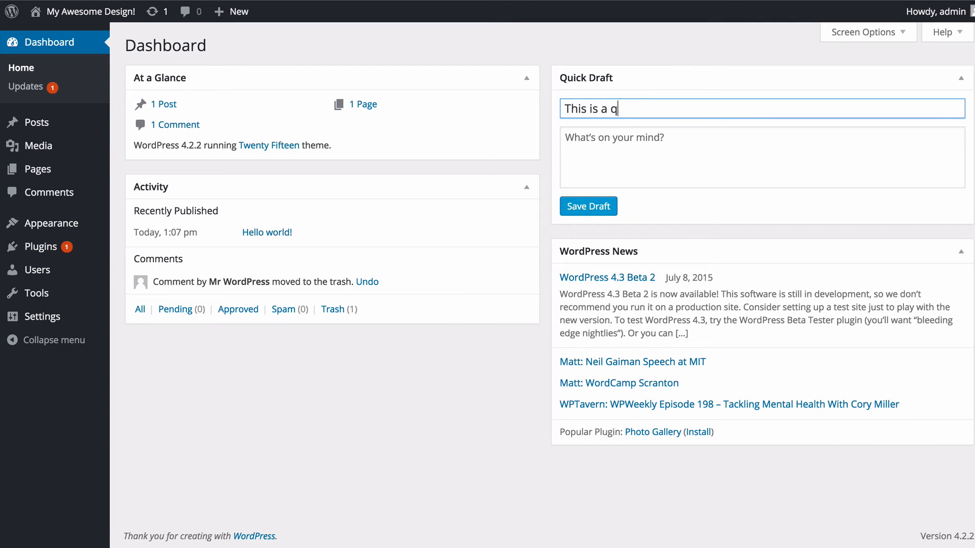
text(uick draft!)
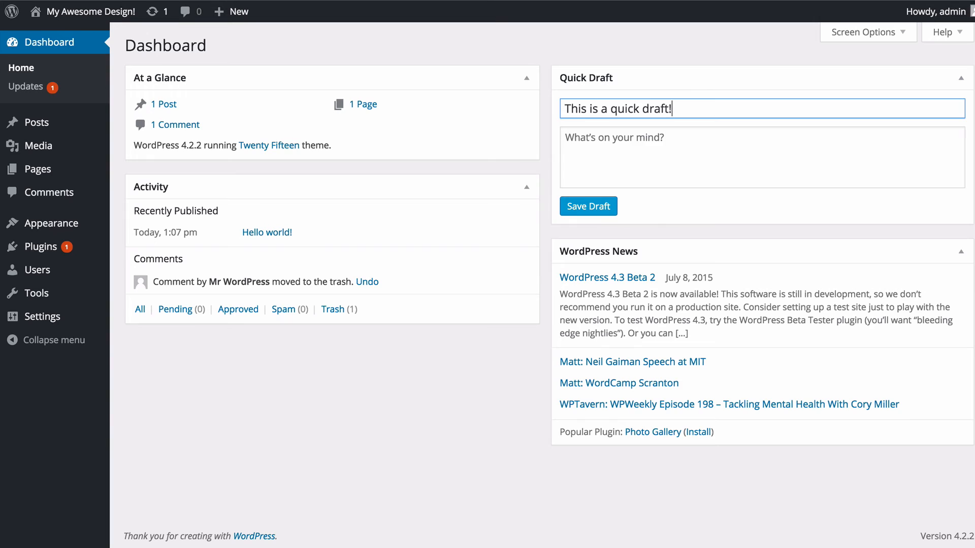
text(This is the content.)
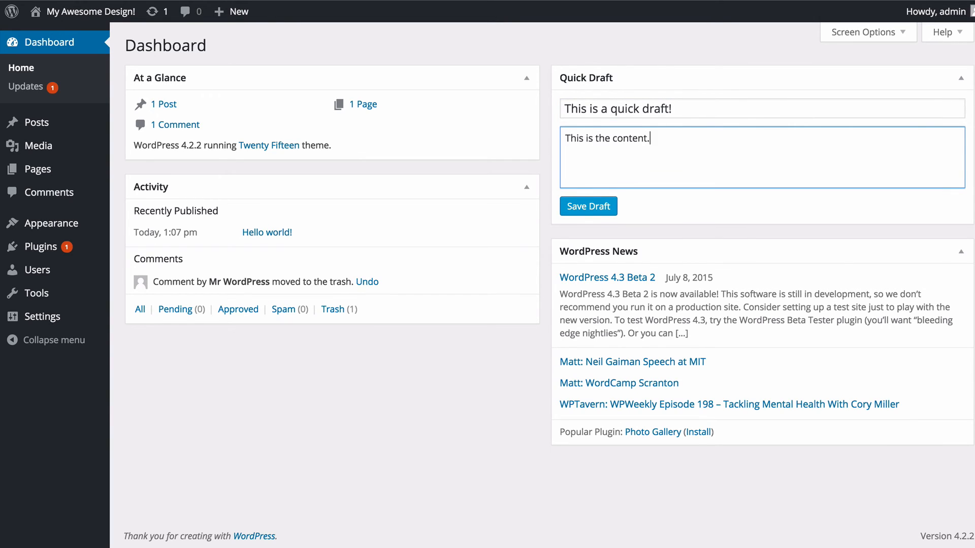
click(587, 205)
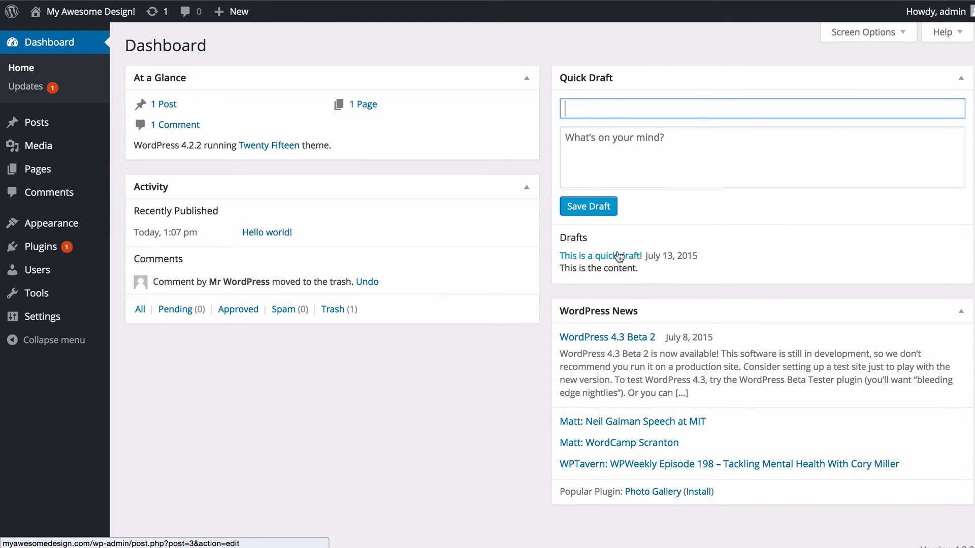
mouse_move(601, 255)
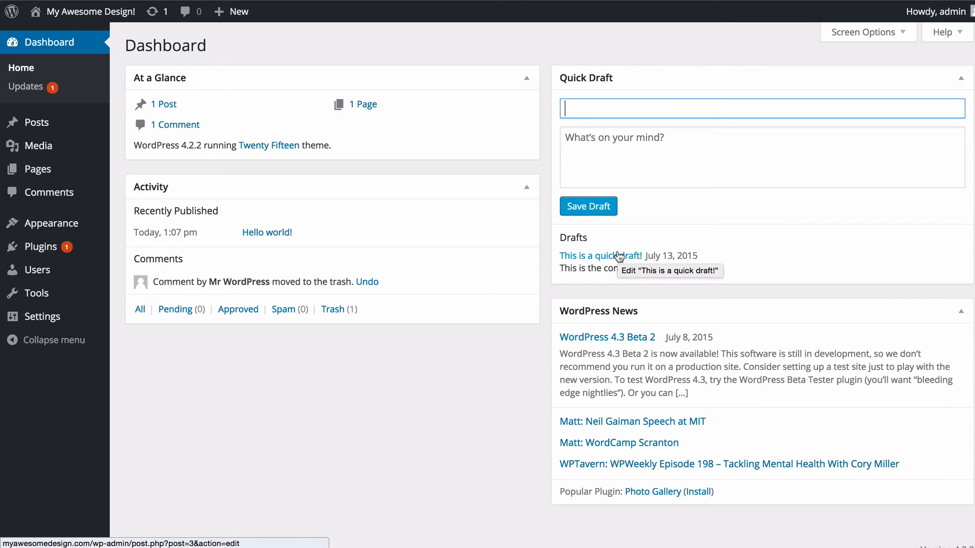
mouse_move(517, 357)
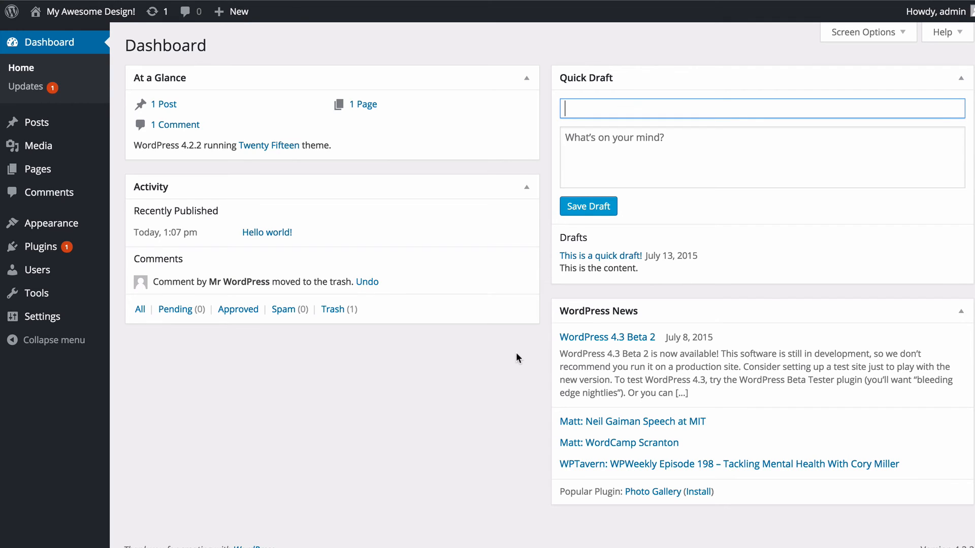
mouse_move(546, 420)
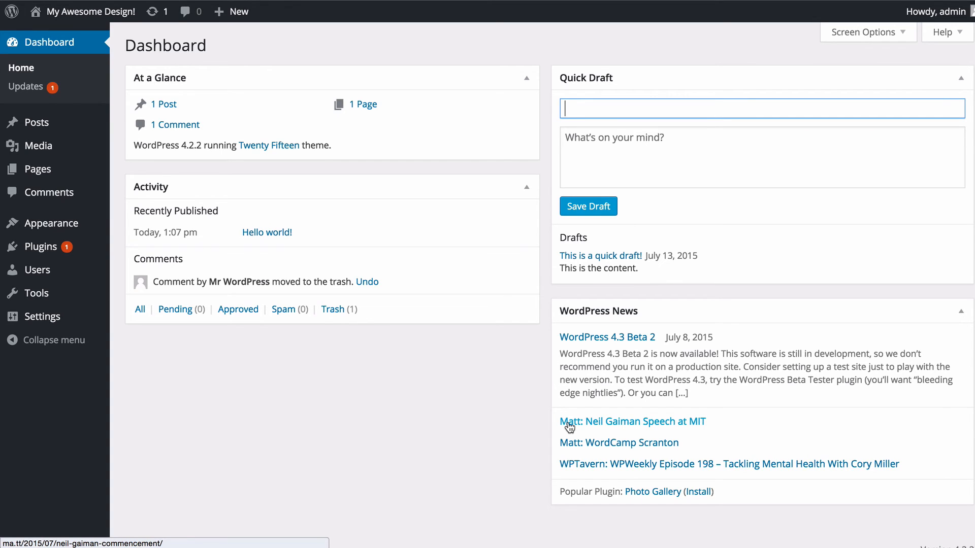
mouse_move(639, 502)
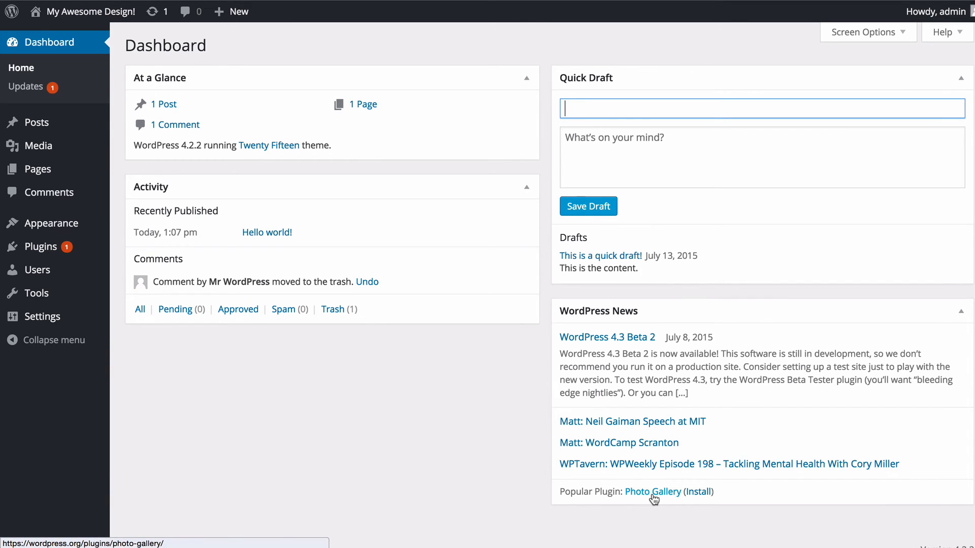
mouse_move(698, 496)
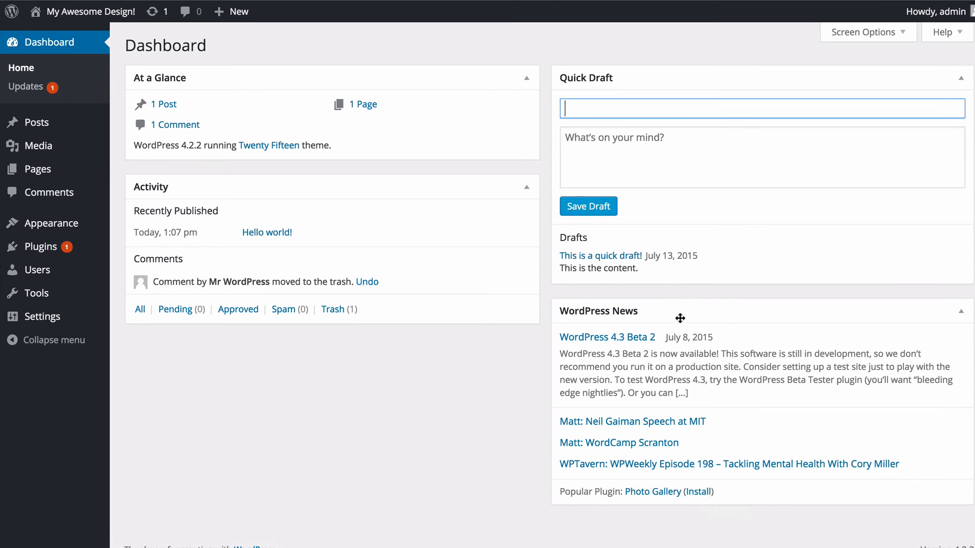
drag(680, 317, 672, 345)
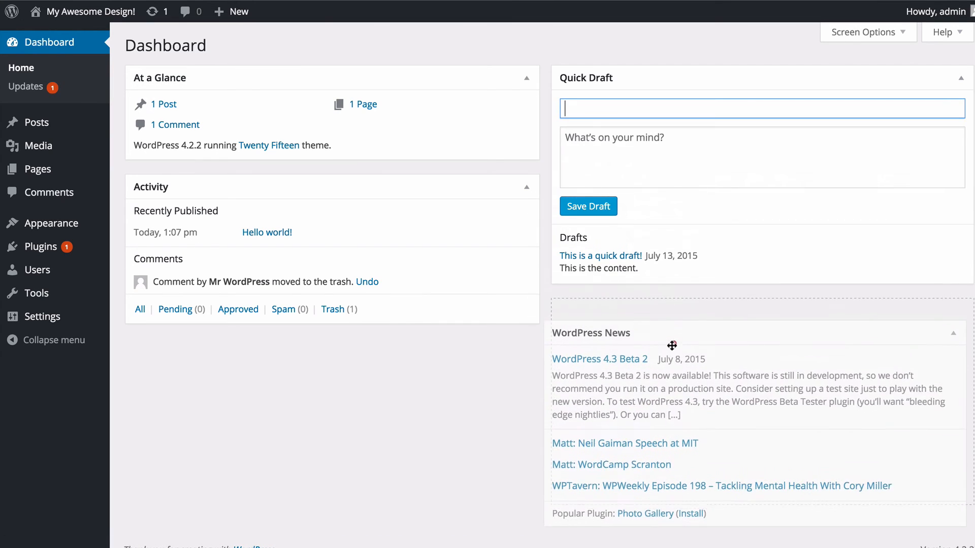
drag(672, 346, 659, 318)
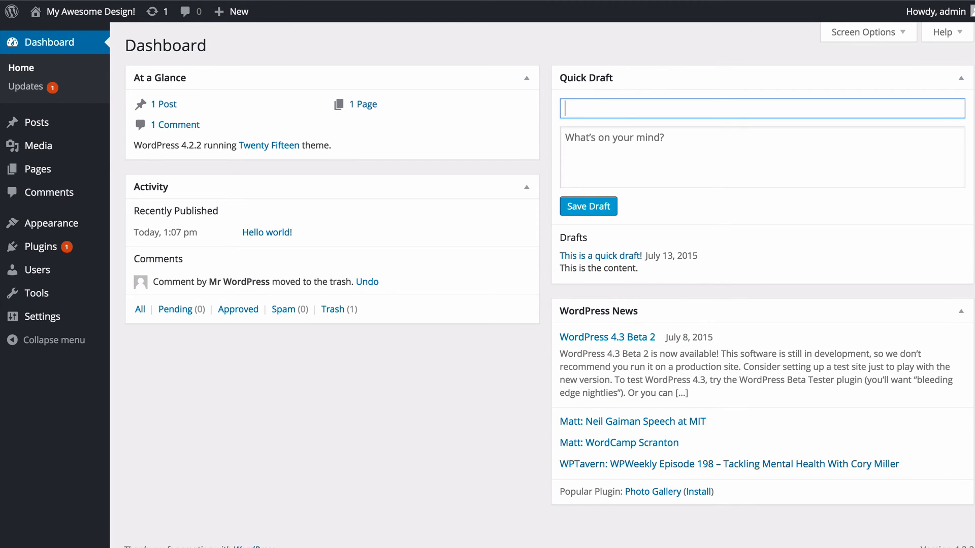
click(863, 32)
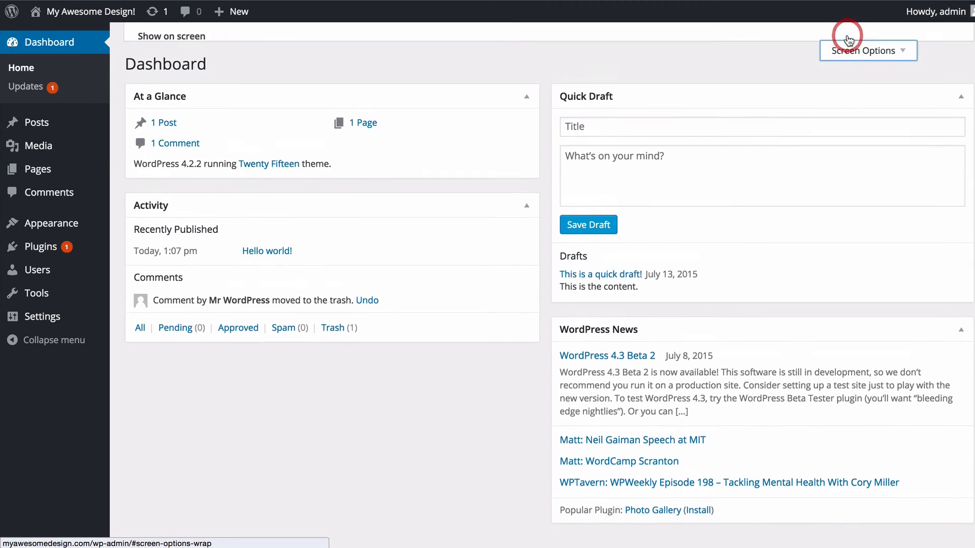
click(868, 51)
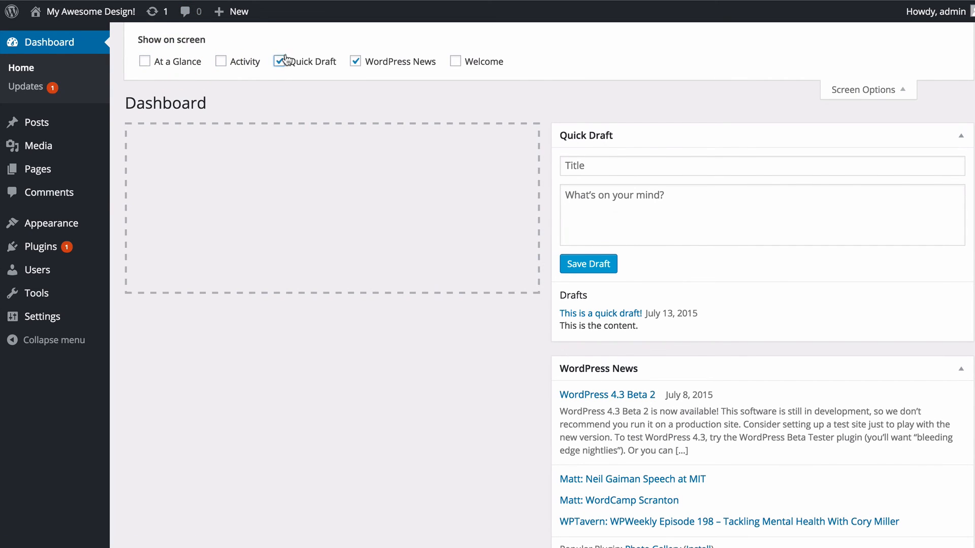
click(220, 61)
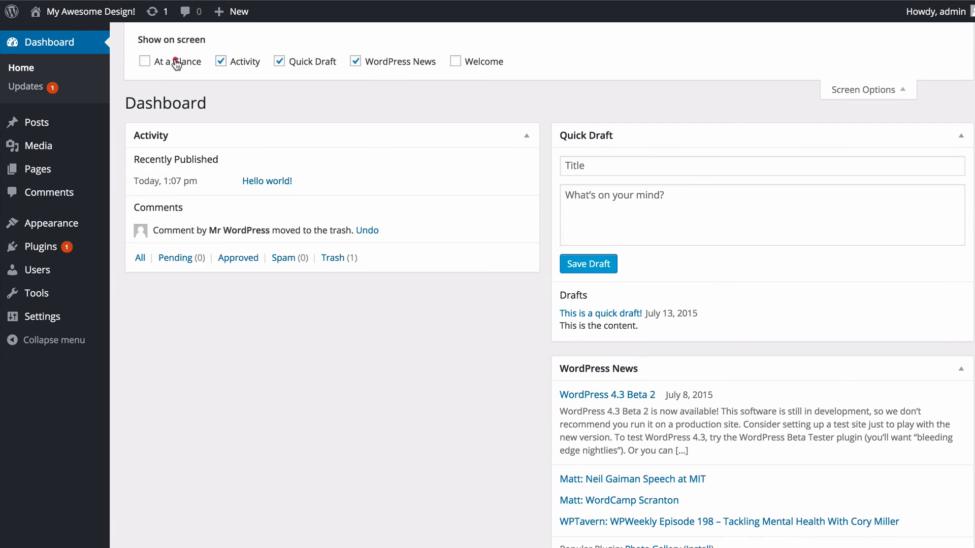
click(455, 61)
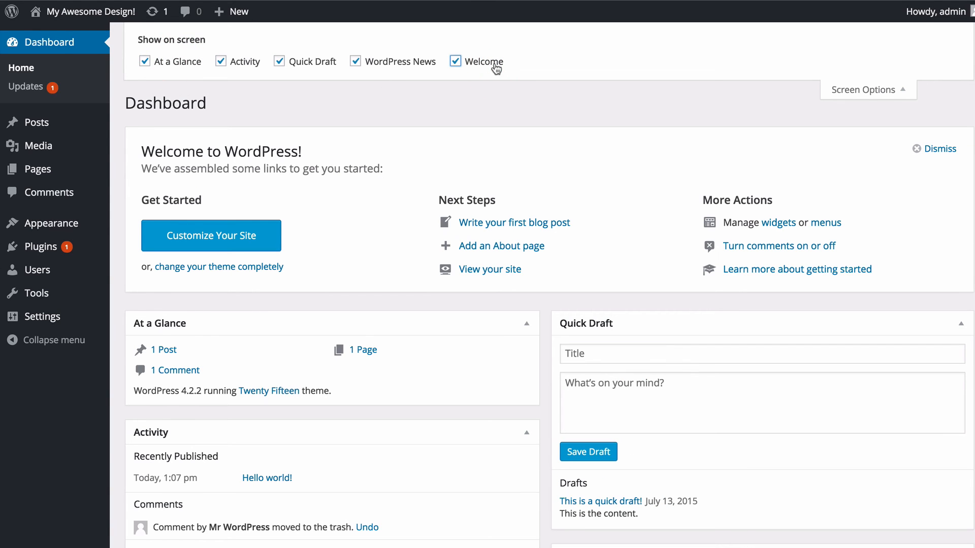
click(454, 61)
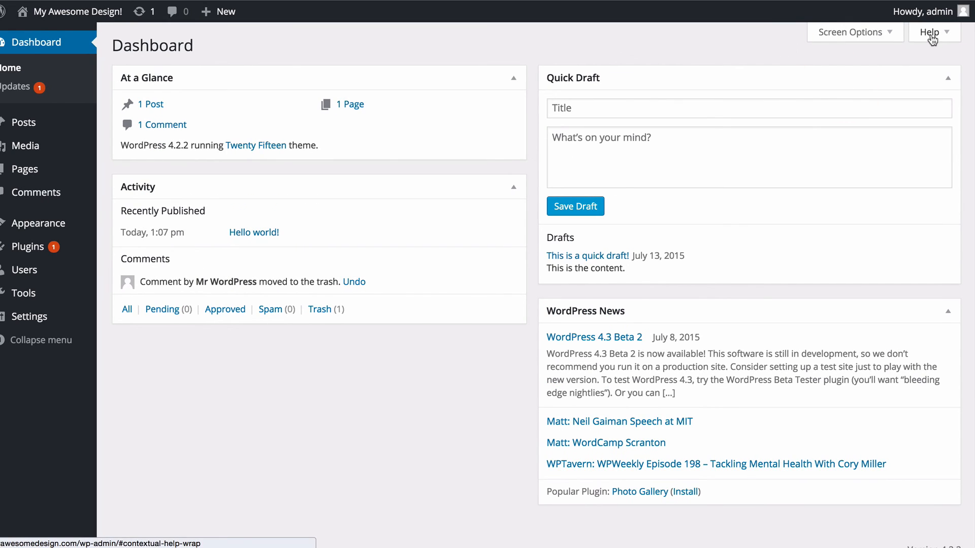
click(929, 32)
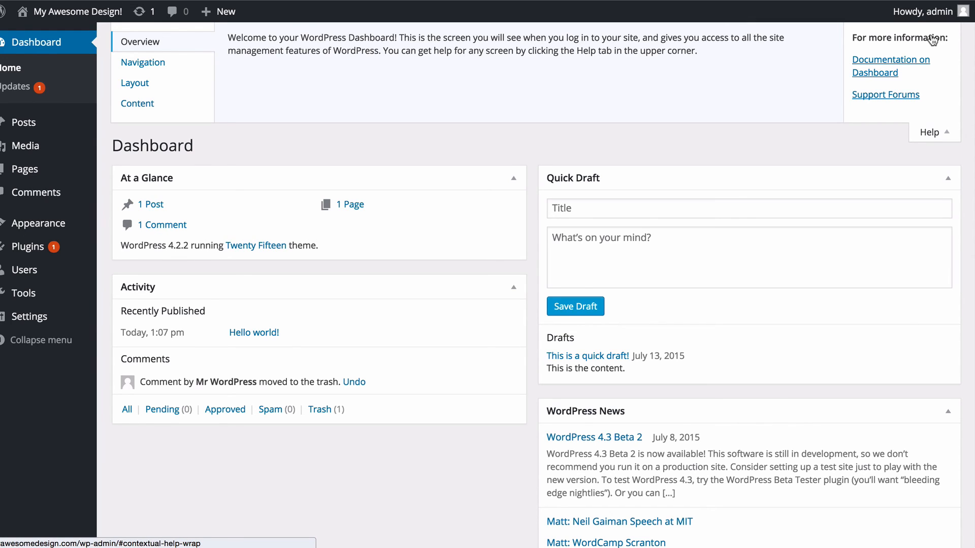
mouse_move(429, 17)
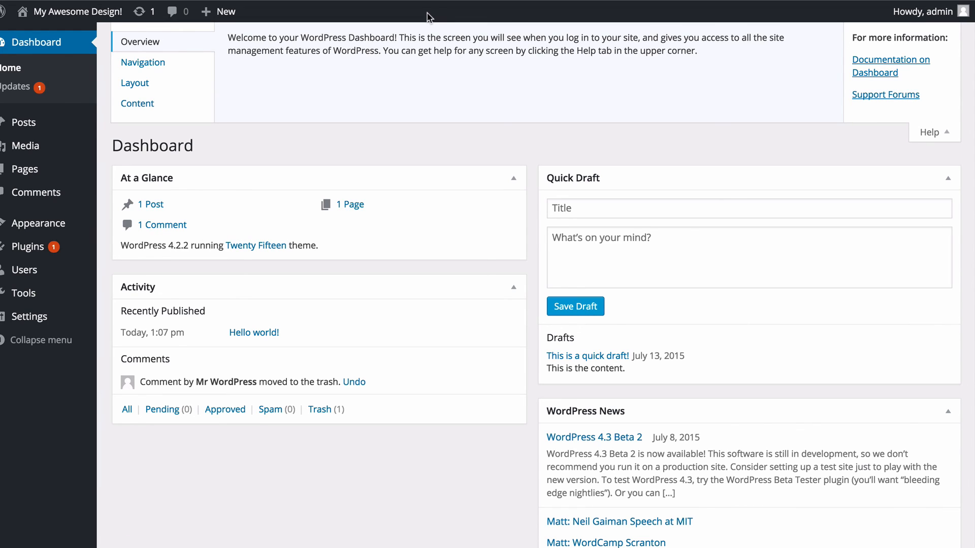
mouse_move(255, 31)
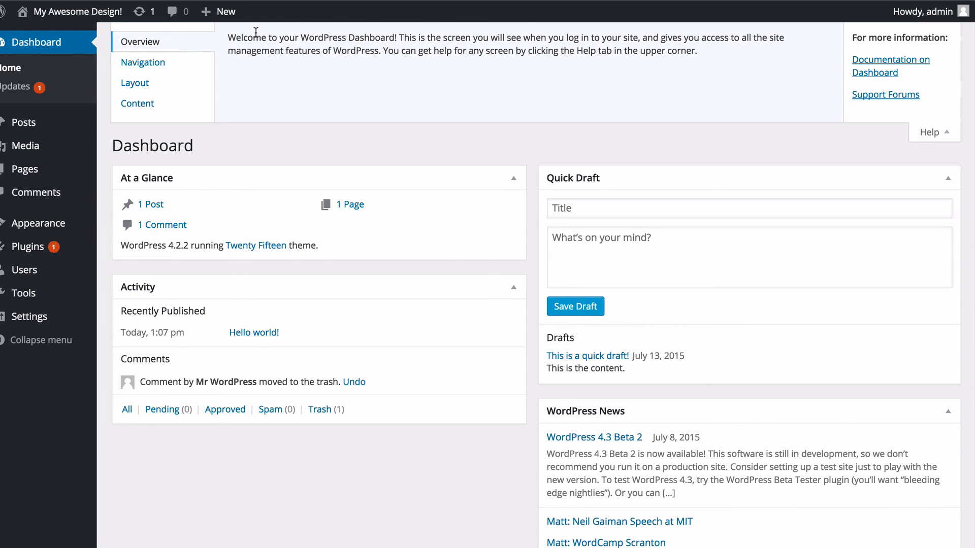
mouse_move(142, 62)
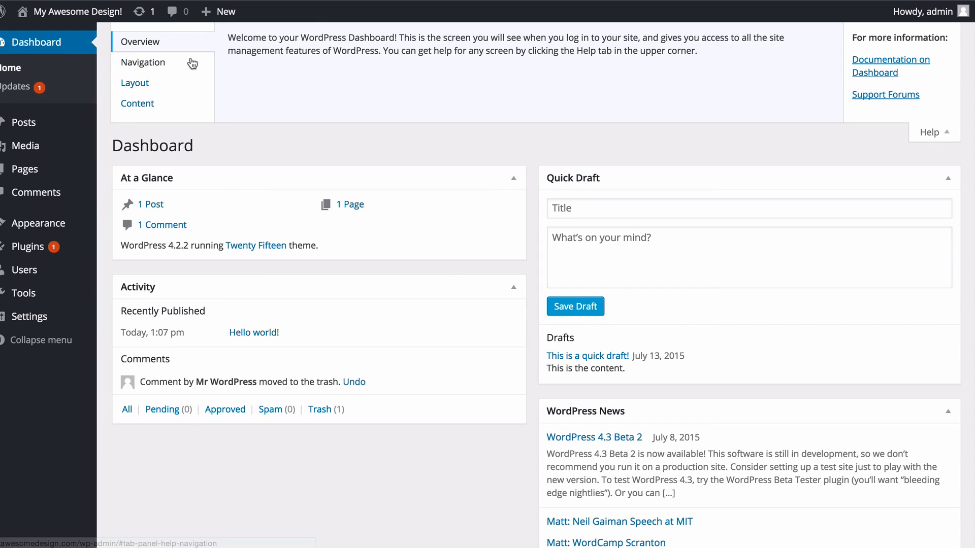
click(143, 62)
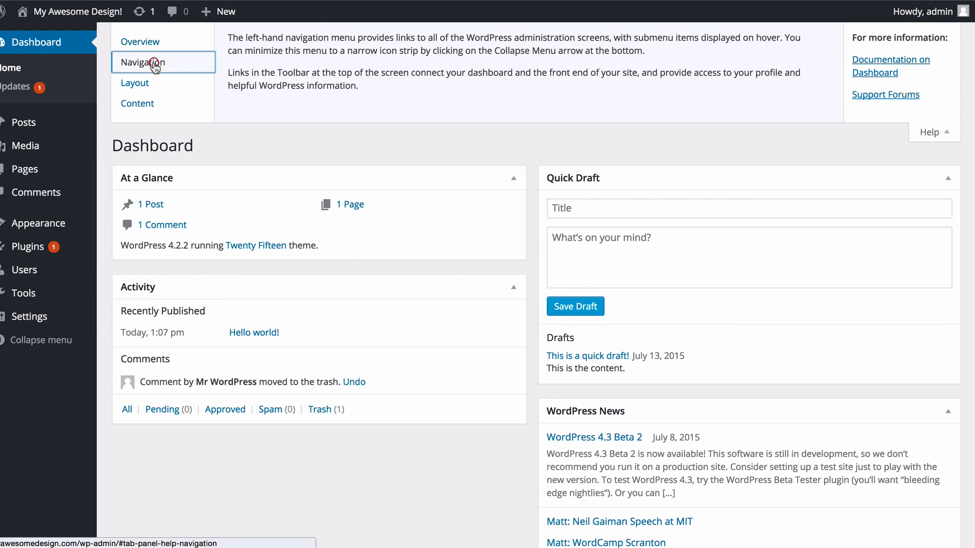
click(134, 83)
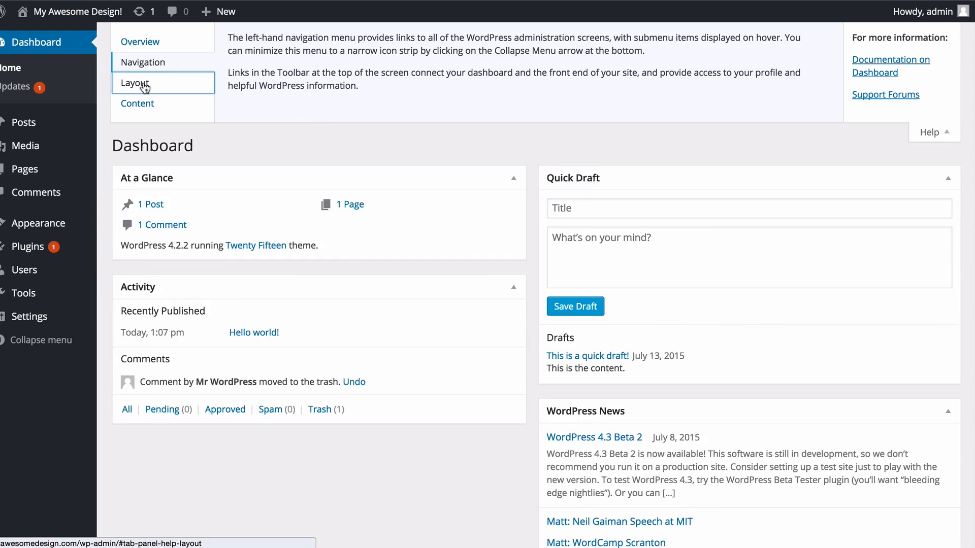
click(137, 103)
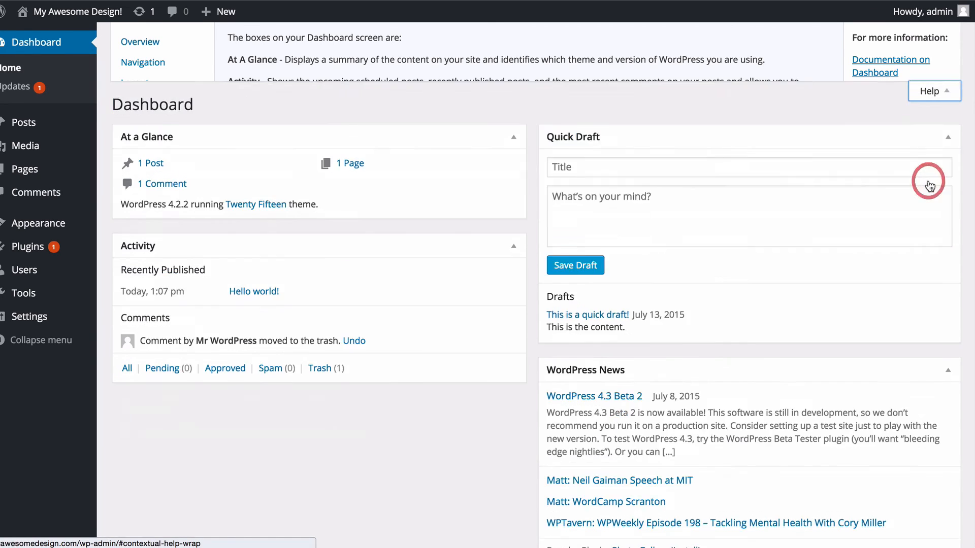
click(929, 91)
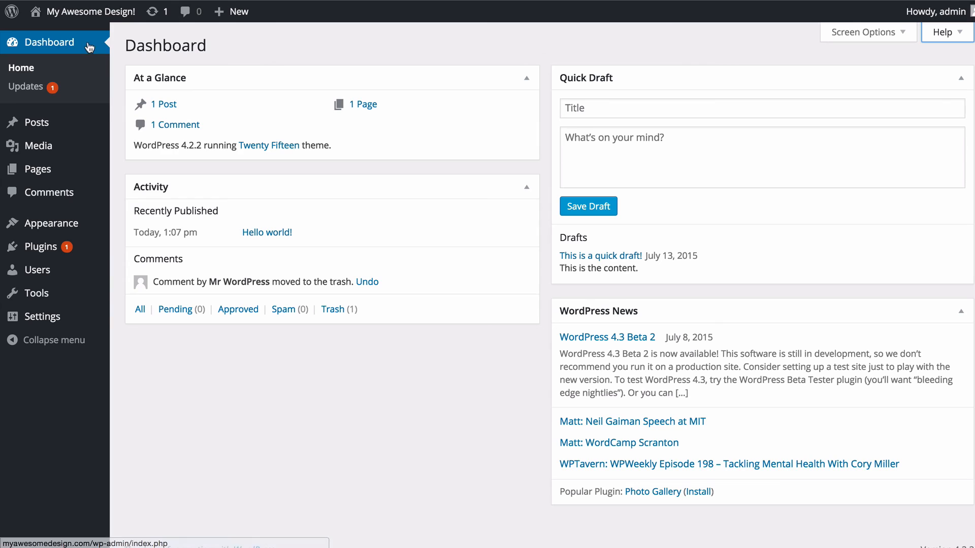
mouse_move(119, 360)
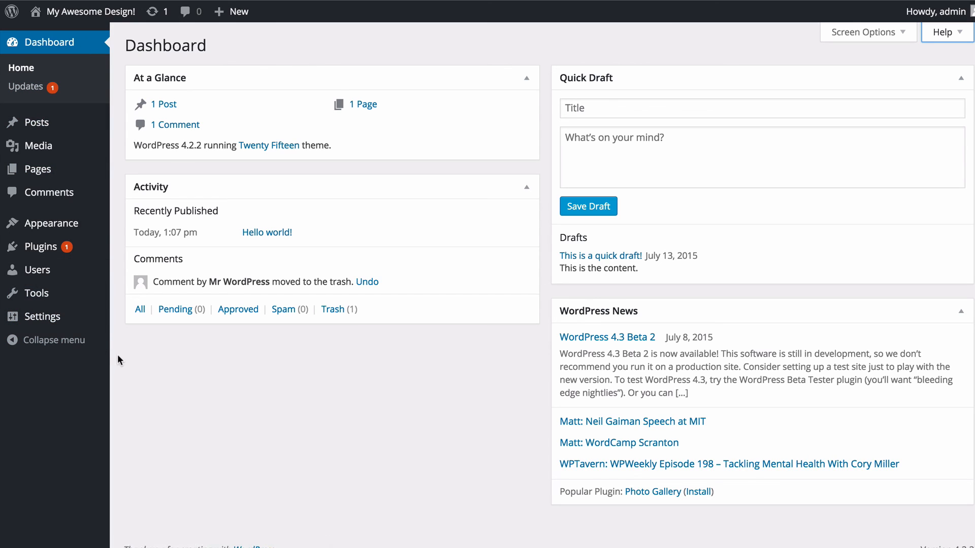
mouse_move(31, 26)
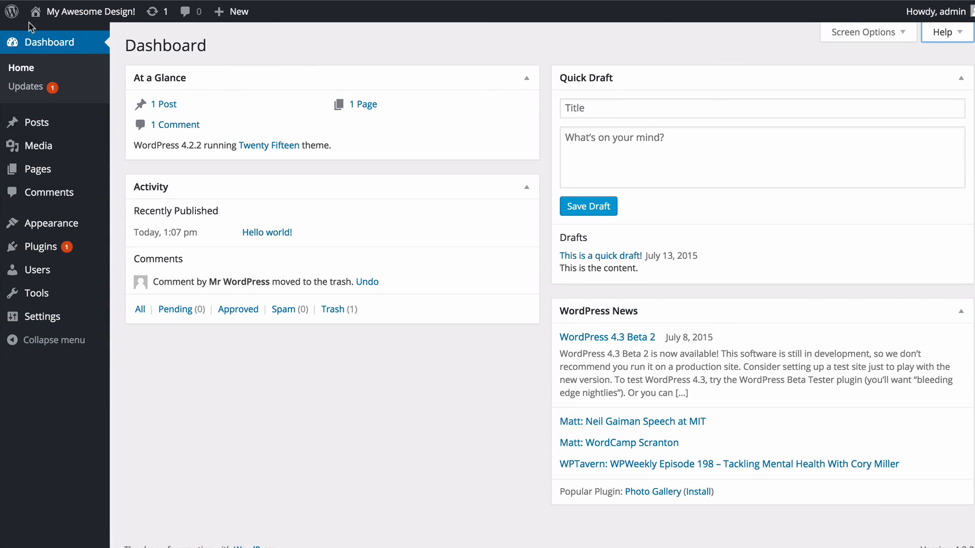
mouse_move(111, 114)
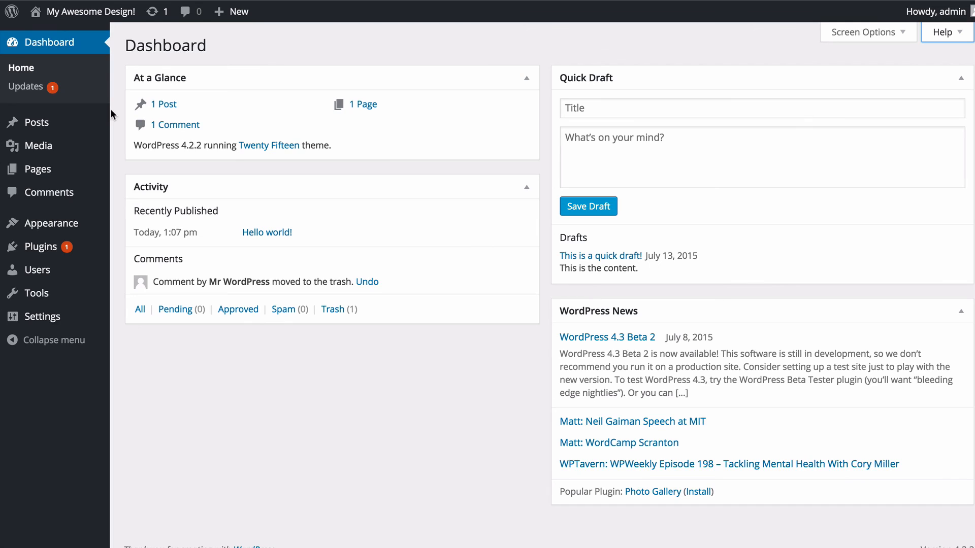